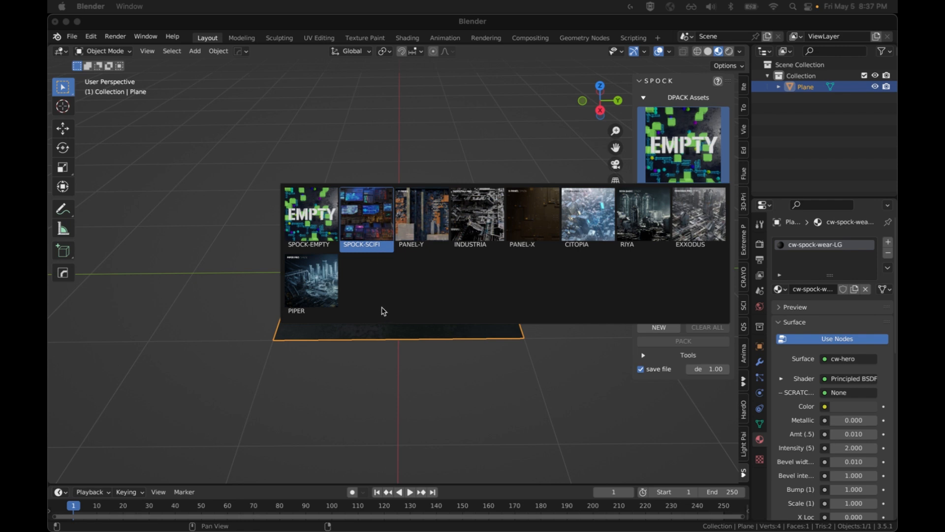
mouse_move(360, 309)
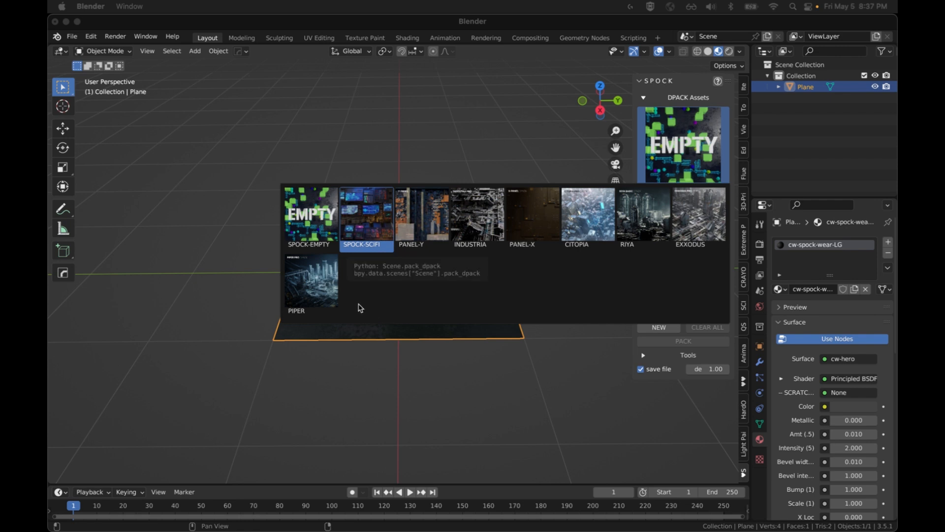
mouse_move(352, 235)
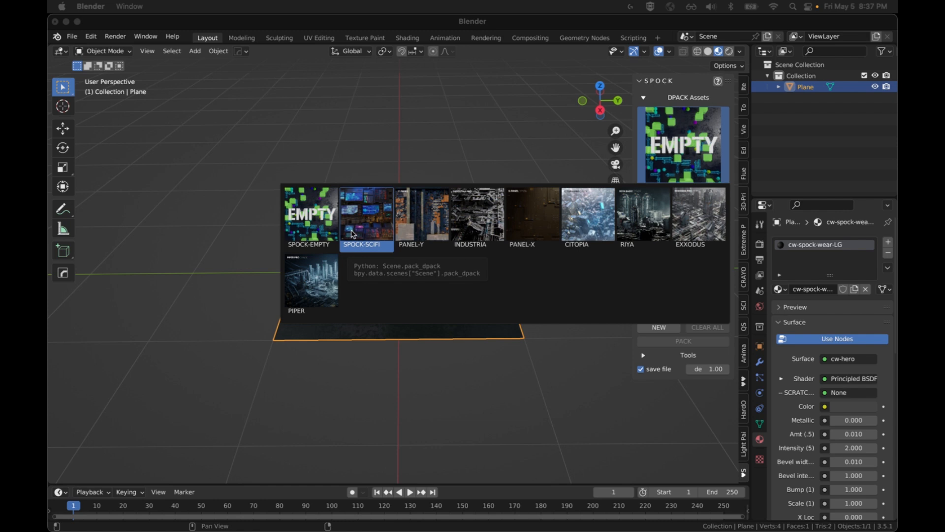
mouse_move(366, 220)
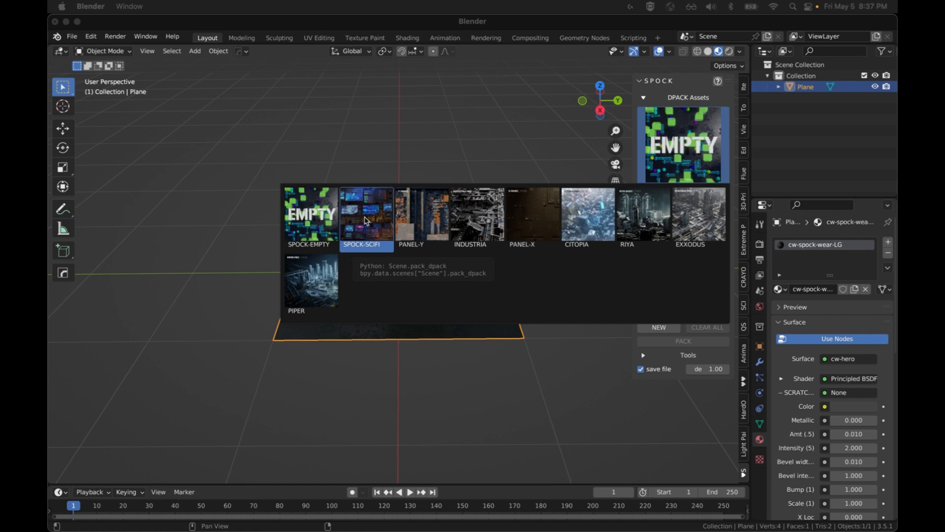
mouse_move(682, 302)
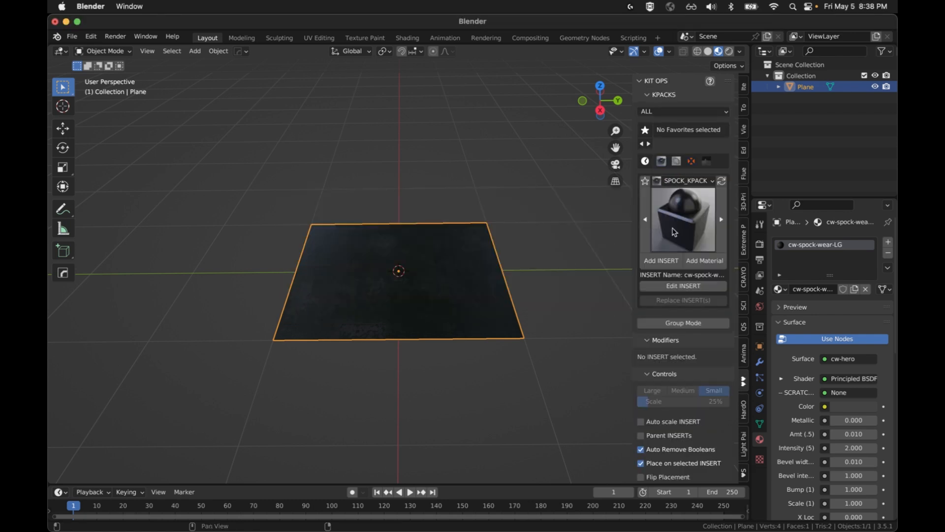
mouse_move(666, 227)
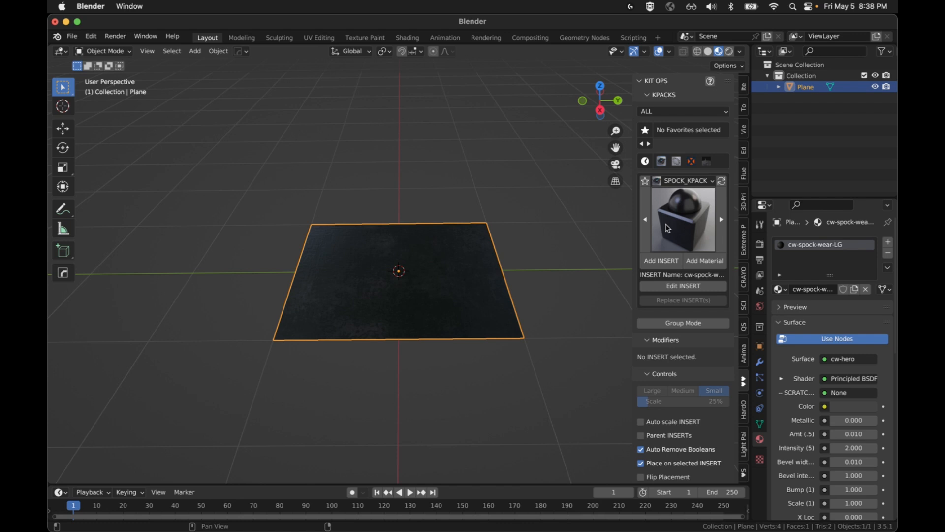
- Browse the inserts of the current SPOCK_KPACK set without choosing one
left_click(682, 218)
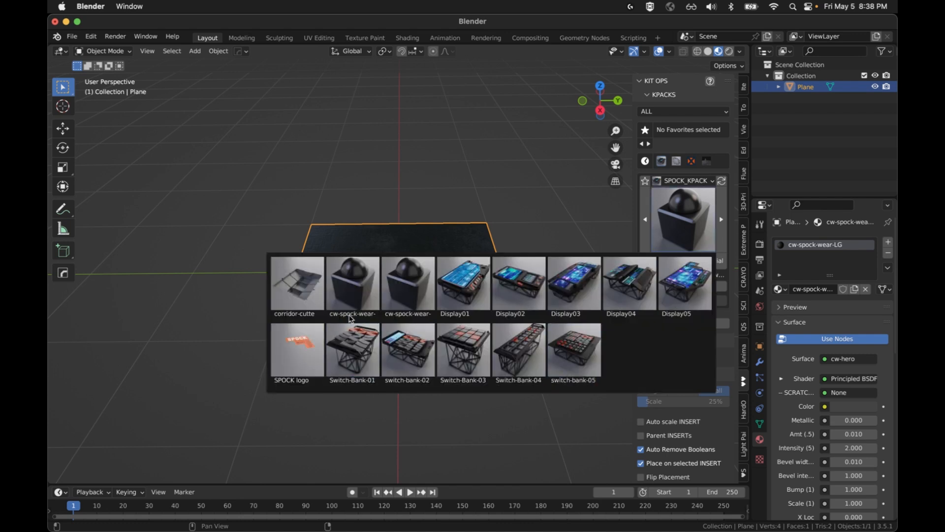
mouse_move(296, 284)
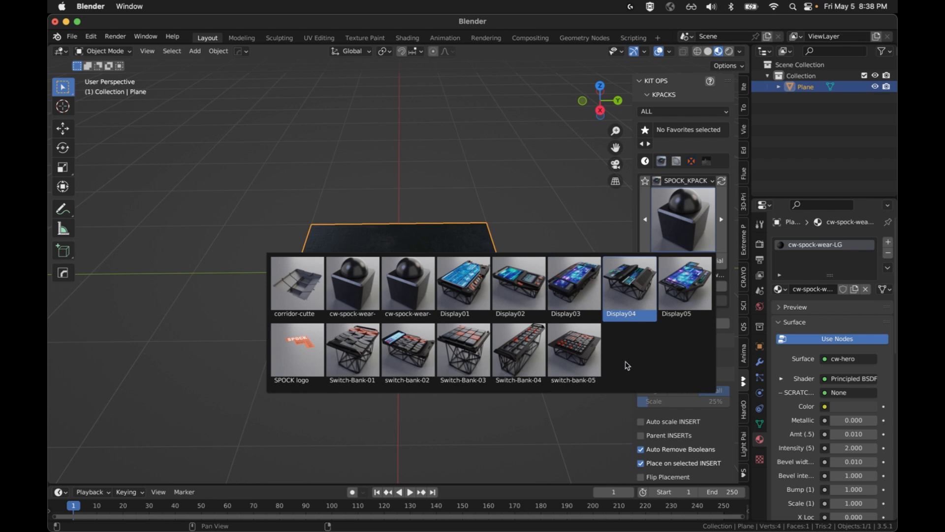
left_click(684, 180)
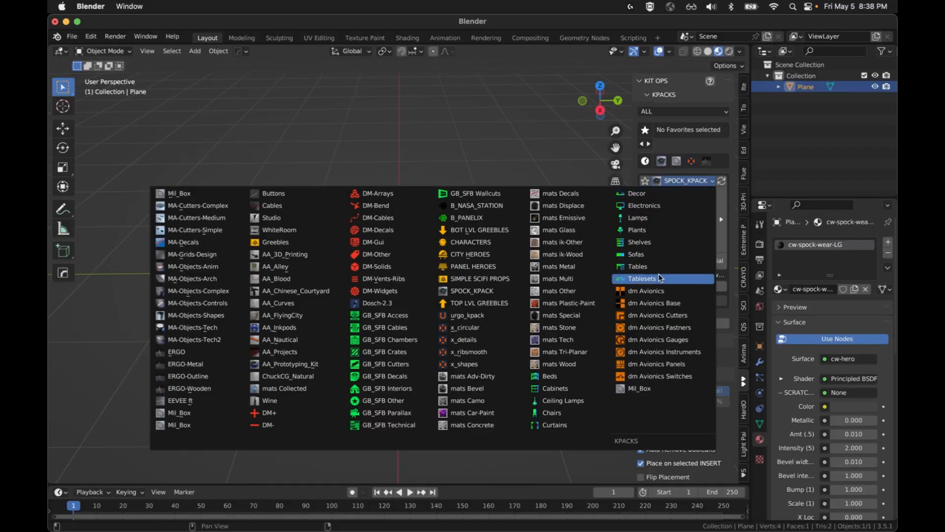
- Switch the KIT OPS library through Electronics to the Beds set and browse the bed thumbnails
left_click(643, 205)
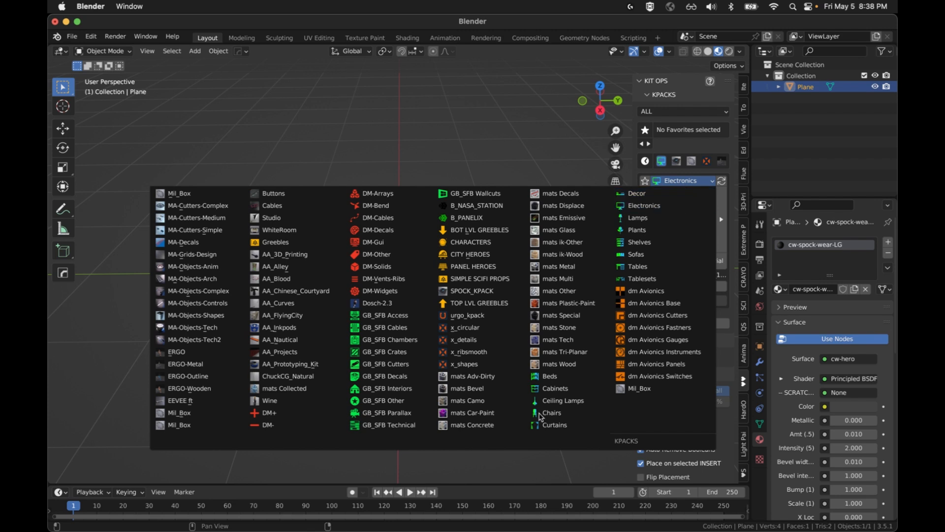
left_click(549, 375)
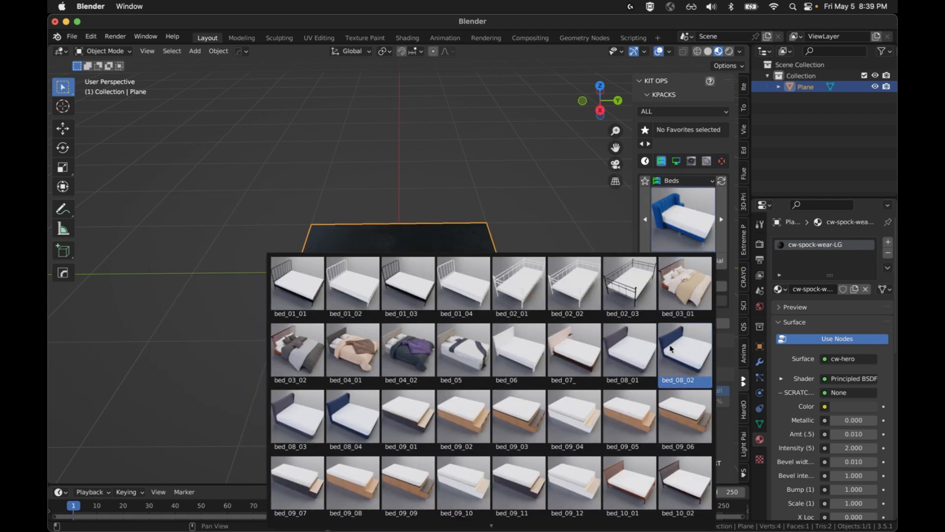
scroll("down", 3)
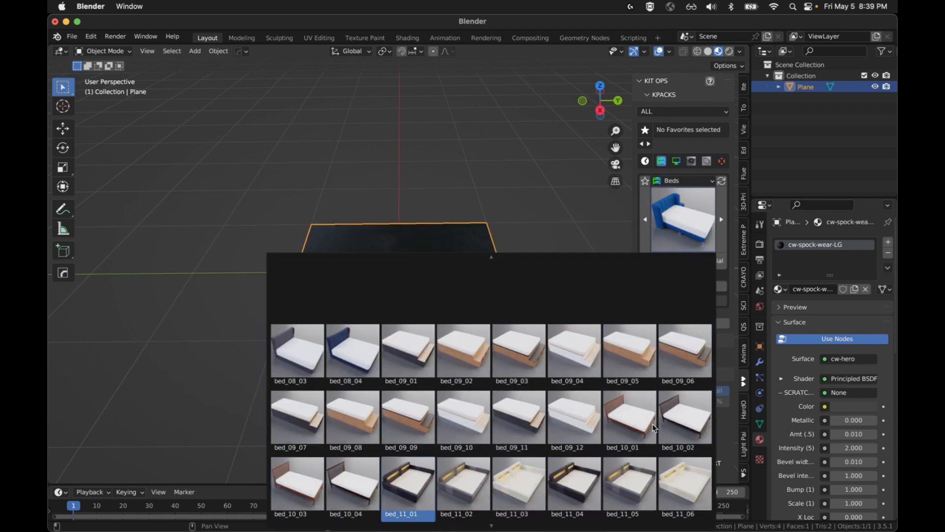
scroll("up", 3)
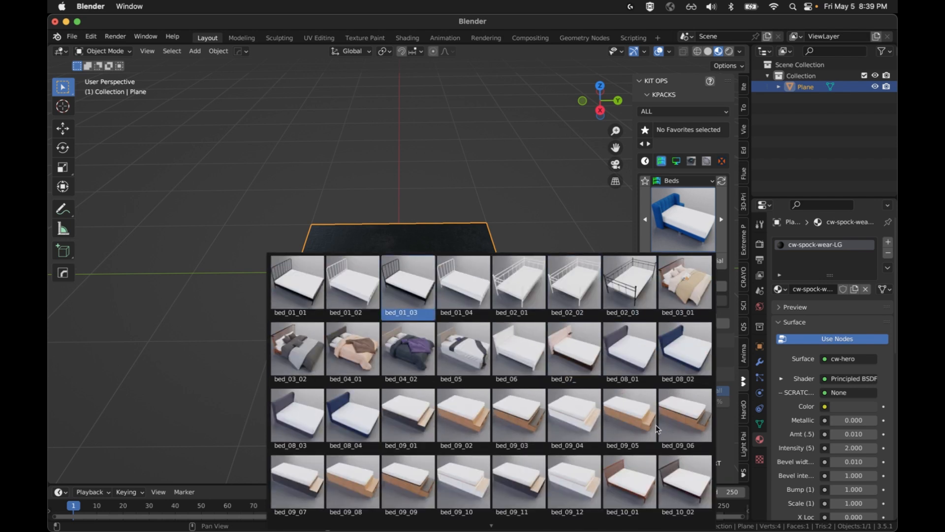
scroll("down", 3)
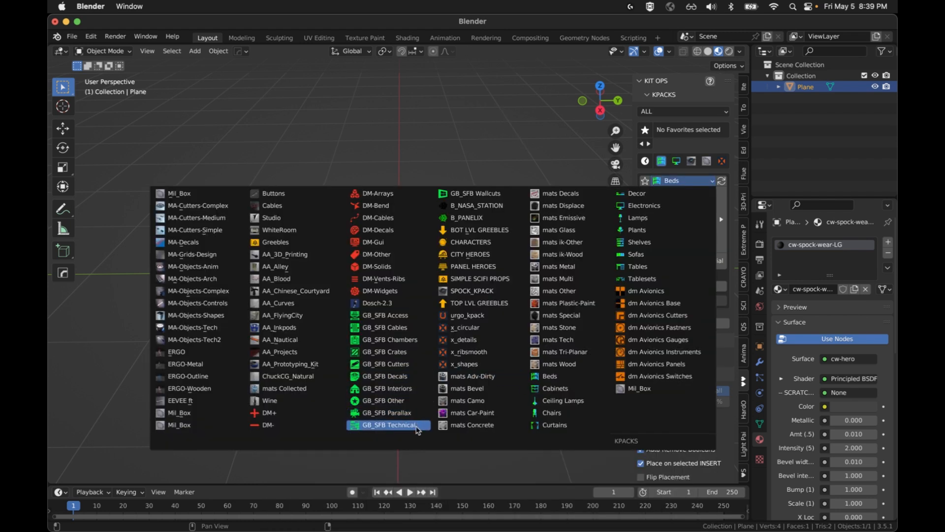
- Add the rackserver insert from the GB_SFB Technical set onto the plane
left_click(387, 425)
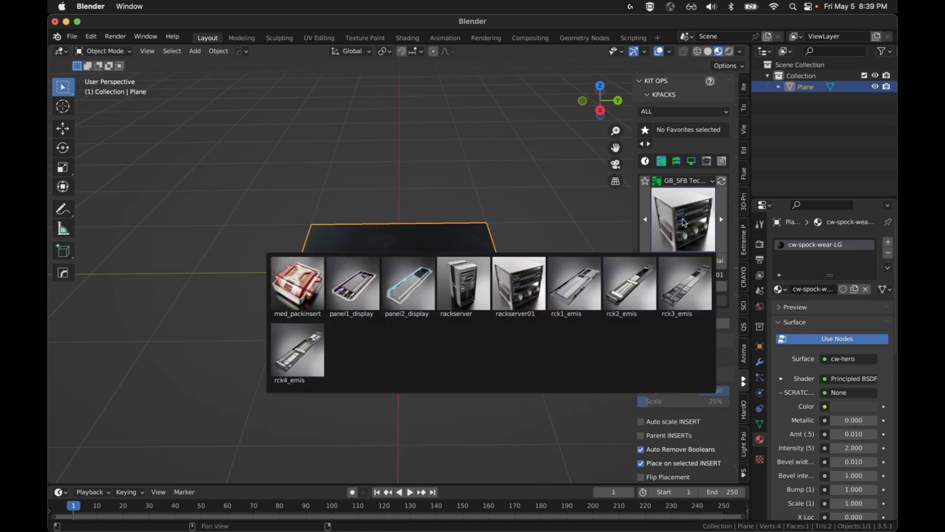
left_click(456, 284)
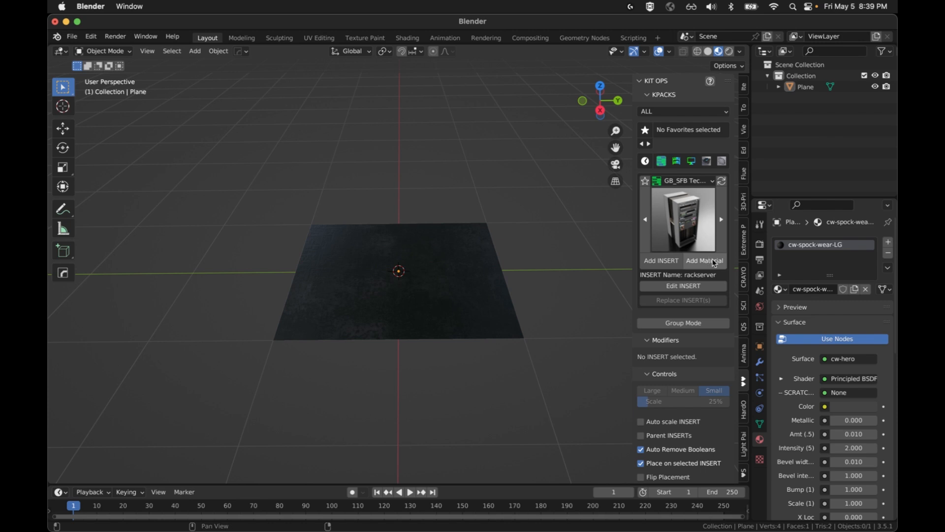
mouse_move(372, 429)
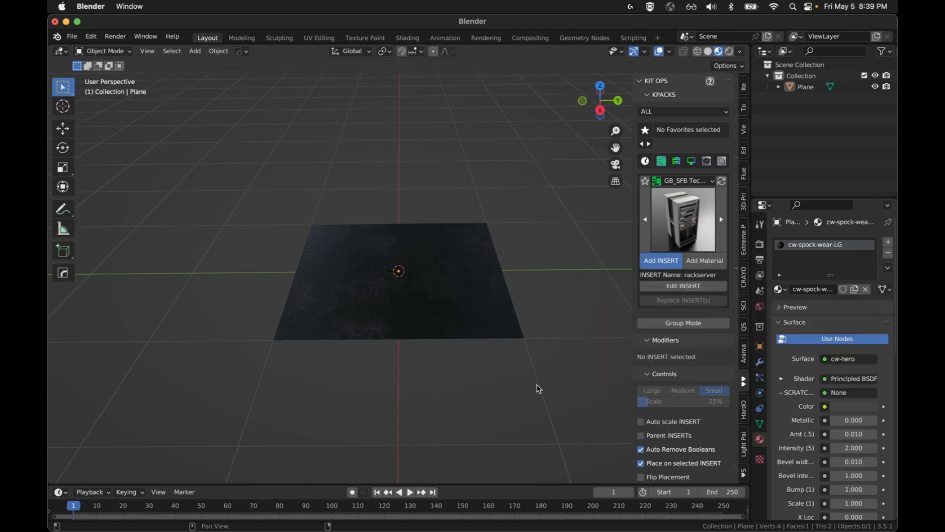
left_click(661, 260)
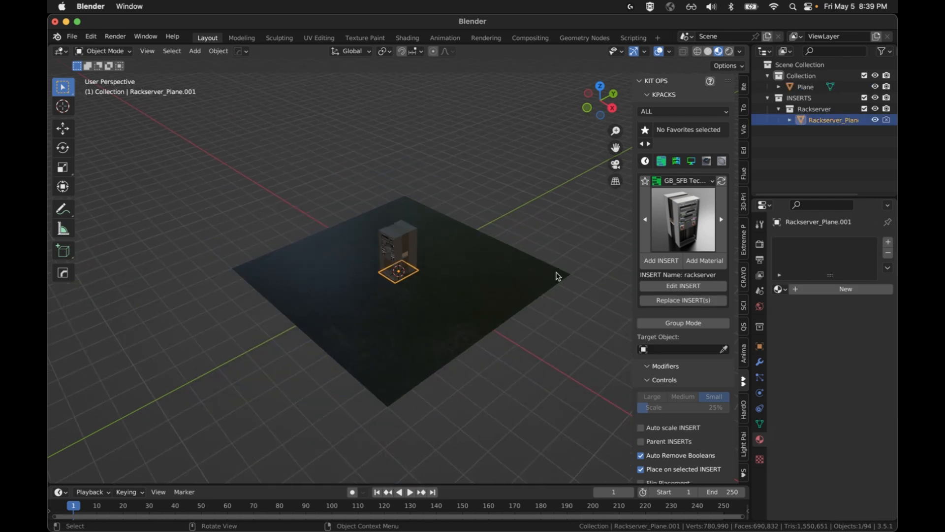
mouse_move(445, 296)
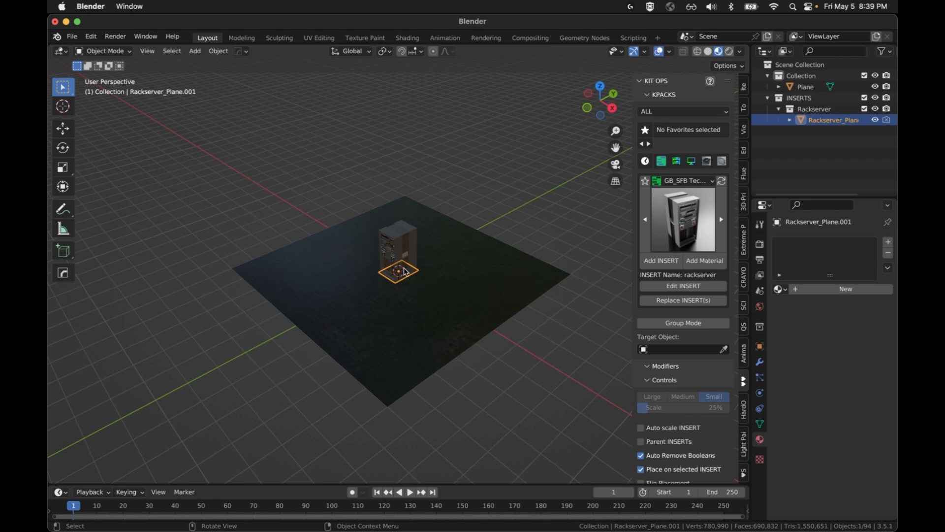
mouse_move(441, 322)
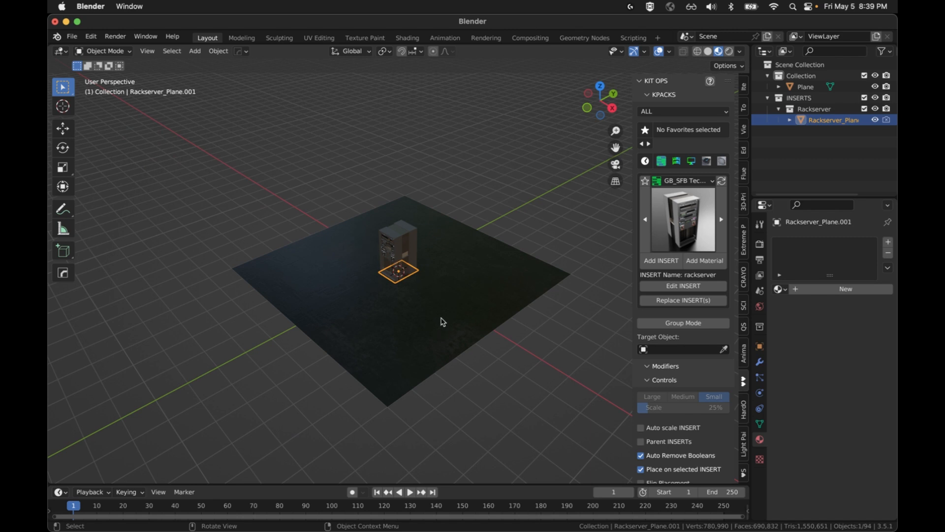
key("g")
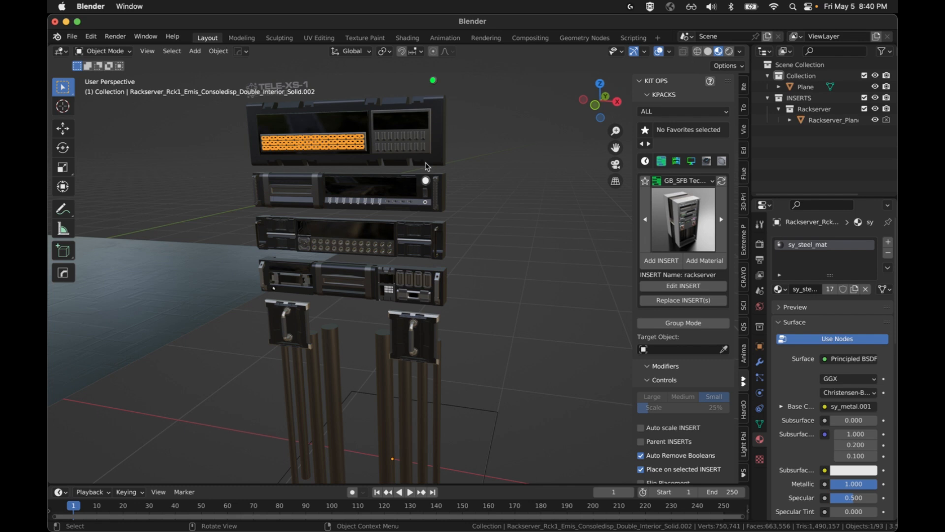
left_click(425, 179)
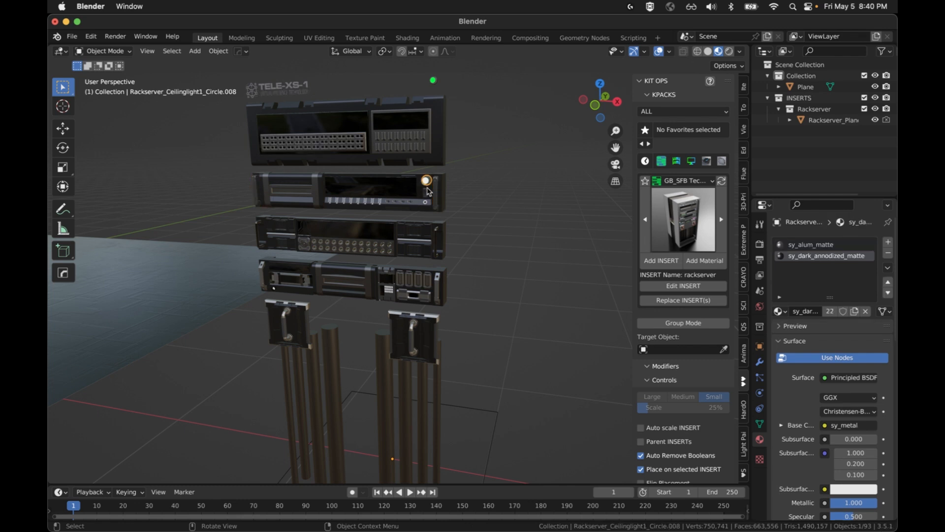
left_click(426, 179)
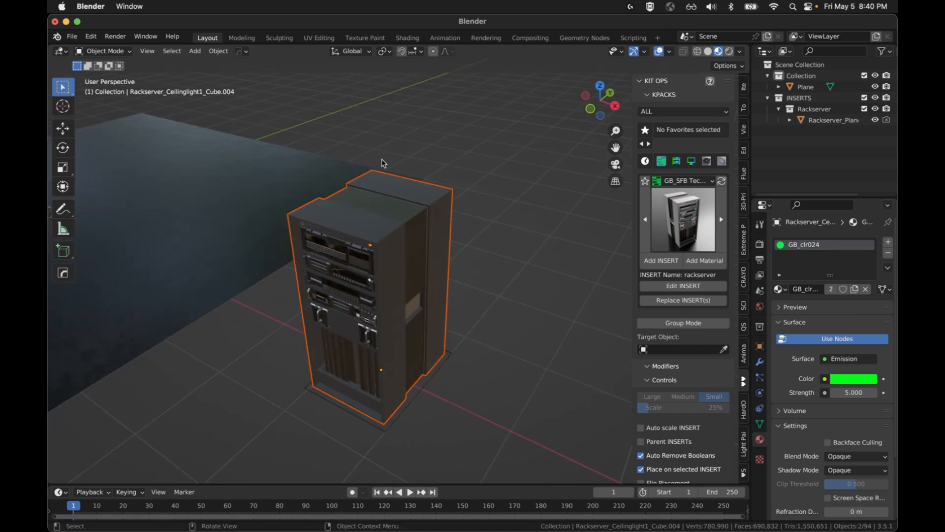
mouse_move(219, 363)
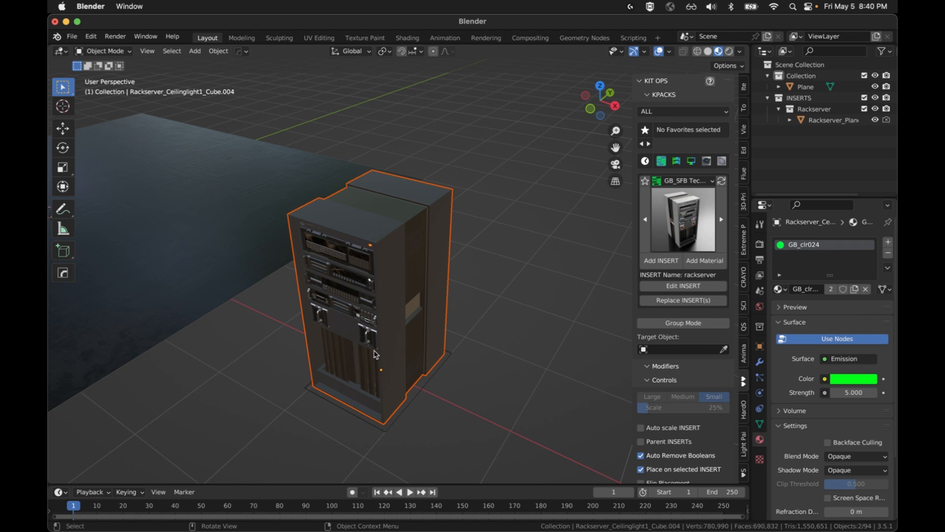
mouse_move(493, 380)
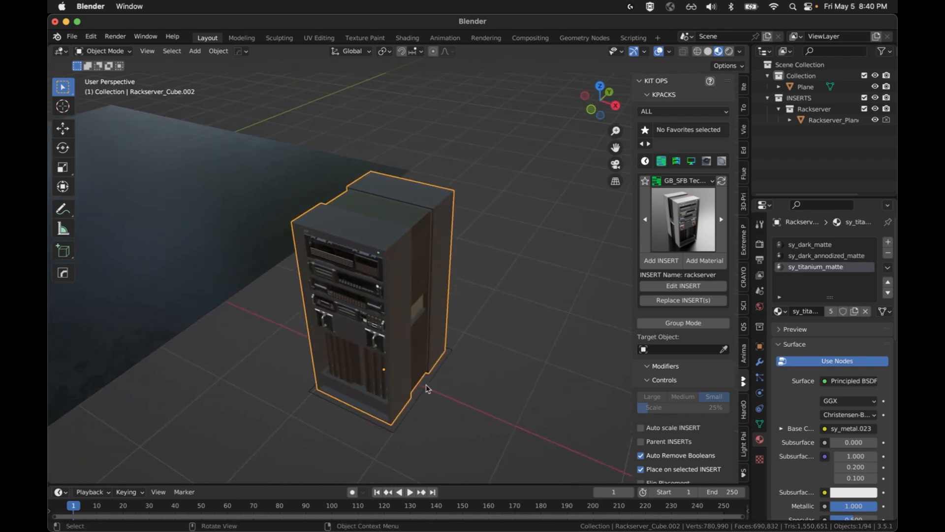
left_click(835, 119)
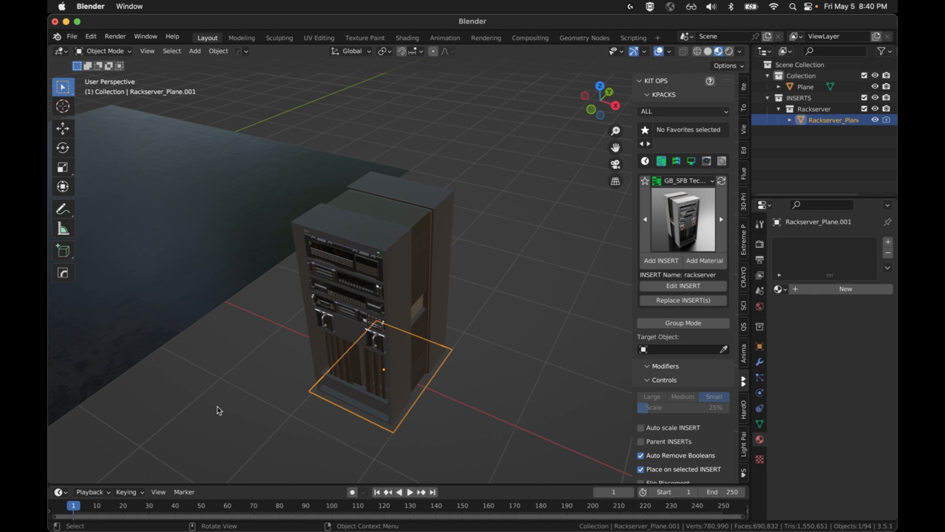
mouse_move(546, 378)
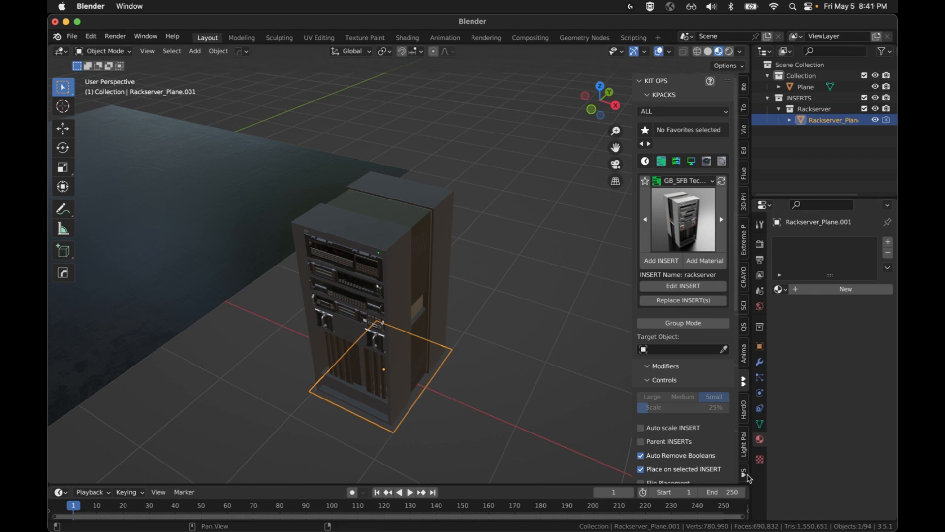
left_click(744, 471)
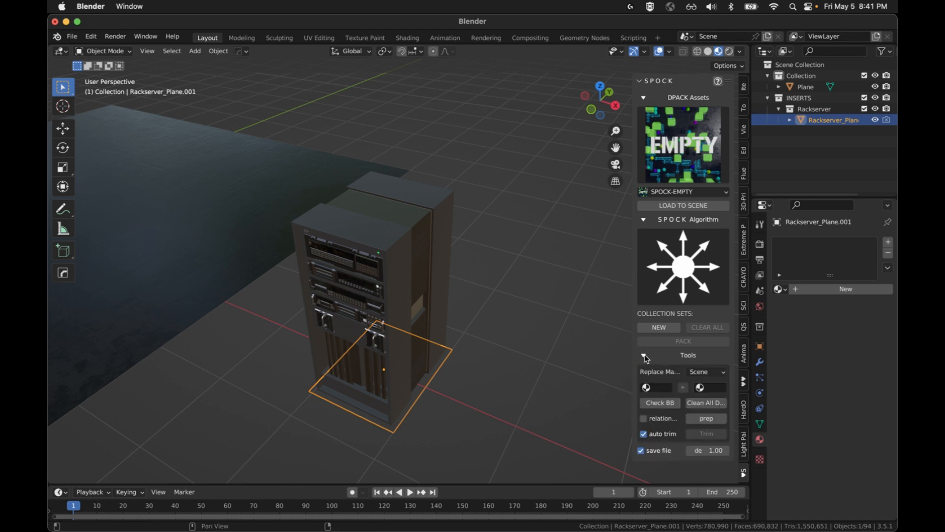
left_click(705, 418)
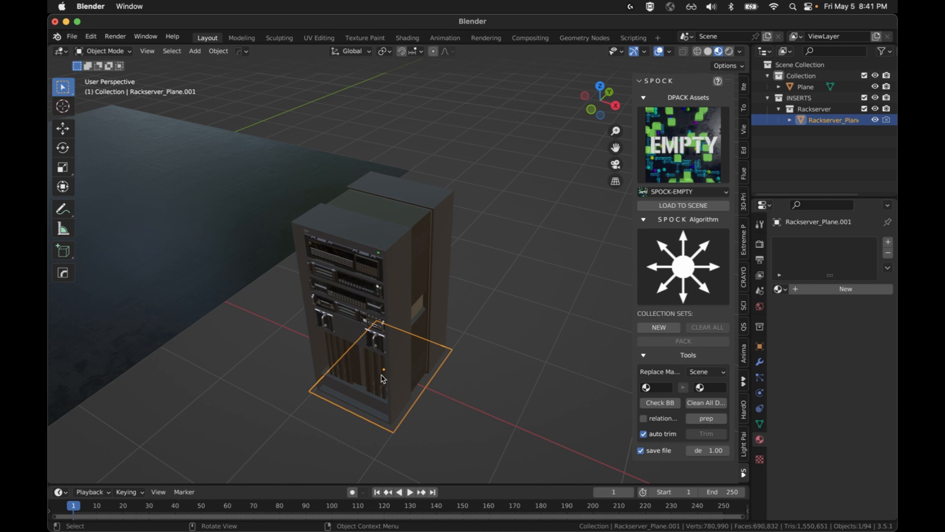
mouse_move(469, 382)
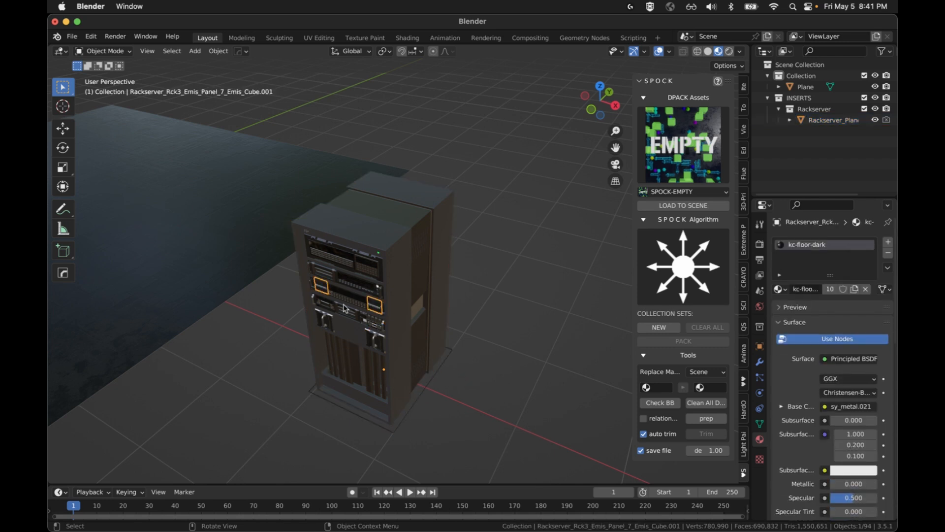
left_click(323, 318)
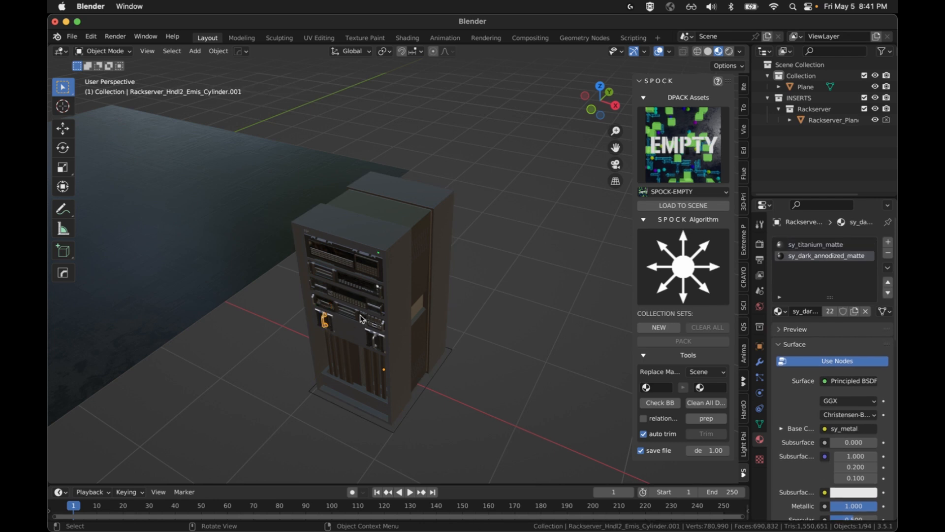
left_click(346, 313)
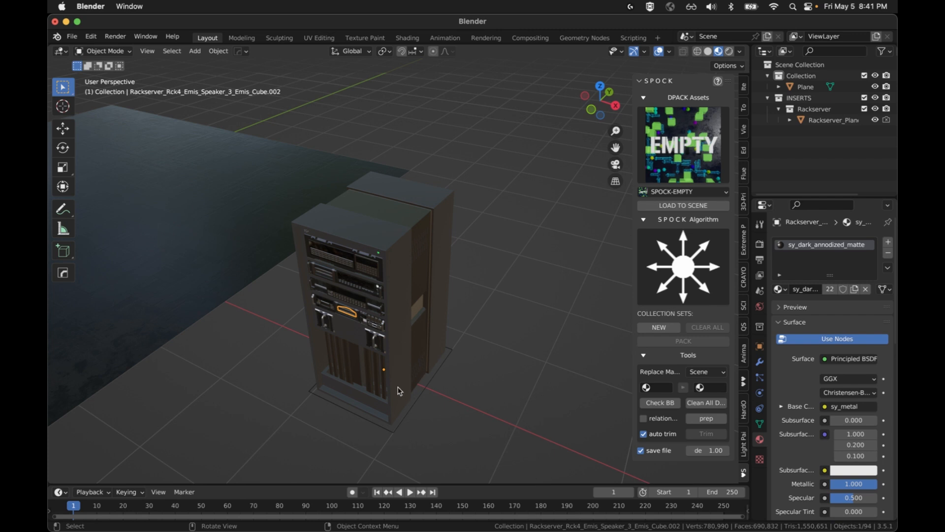
mouse_move(495, 310)
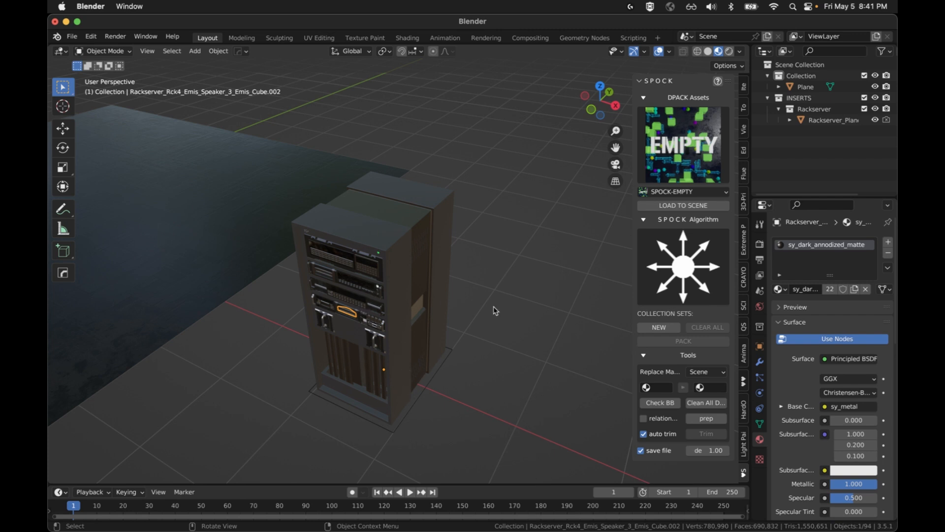
left_click(430, 424)
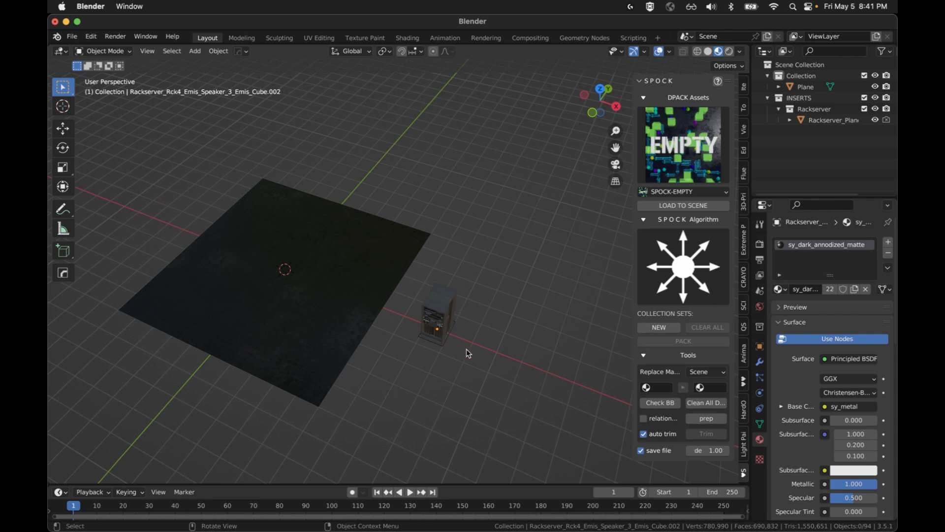
- Create a new SPOCK collection set for the rack server and start packing it onto the plane
left_click(644, 355)
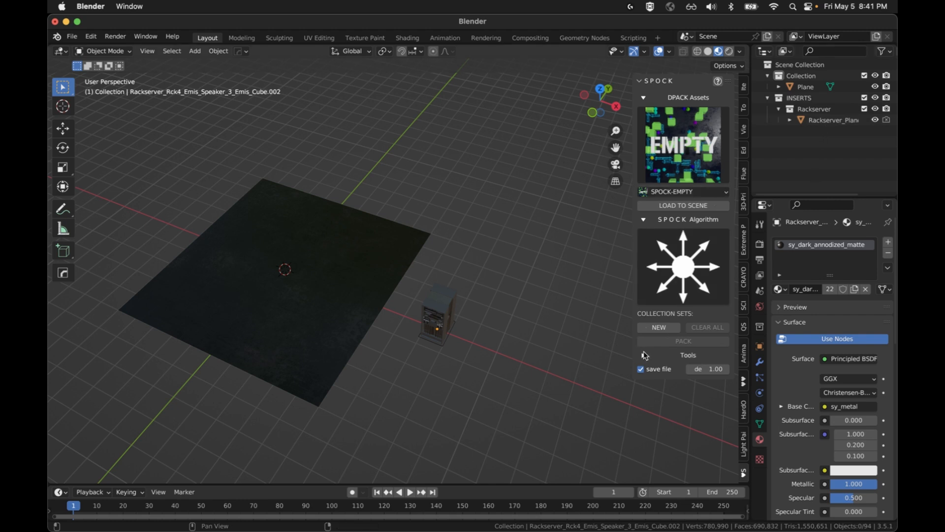
left_click(658, 327)
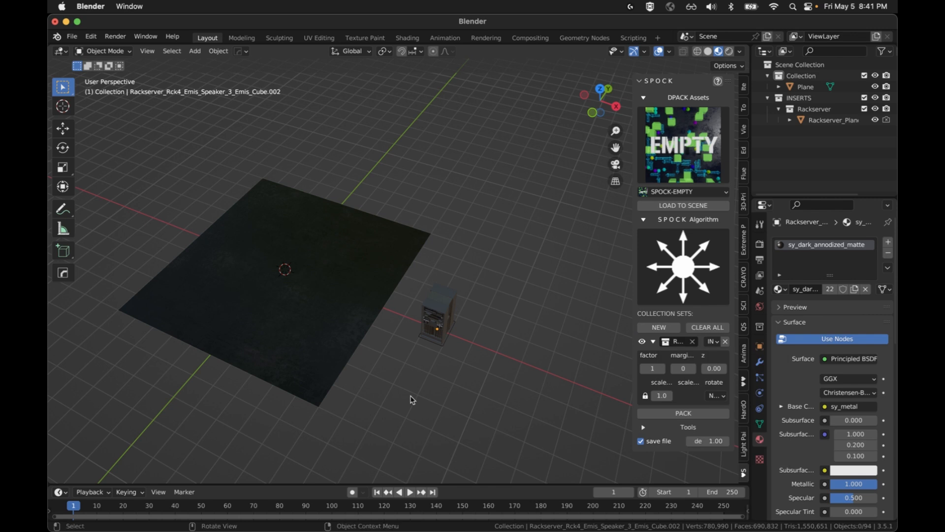
left_click(285, 269)
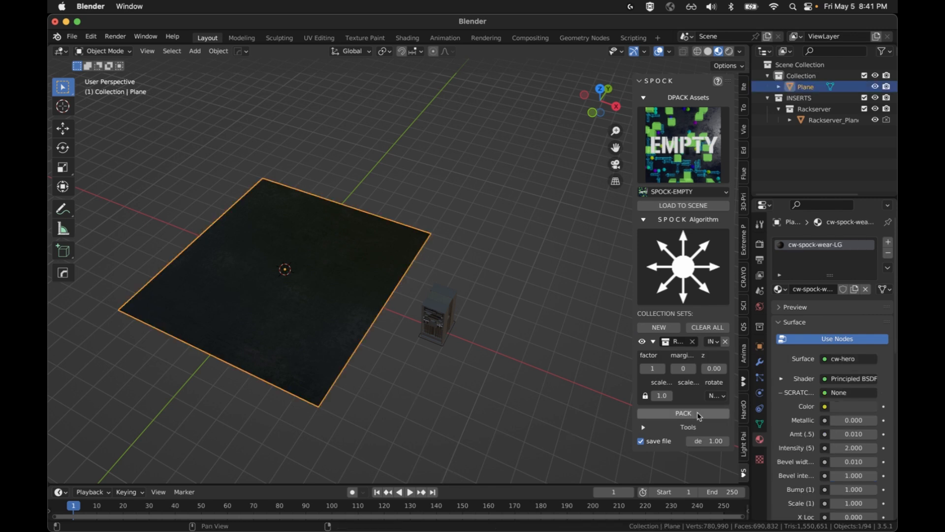
left_click(684, 412)
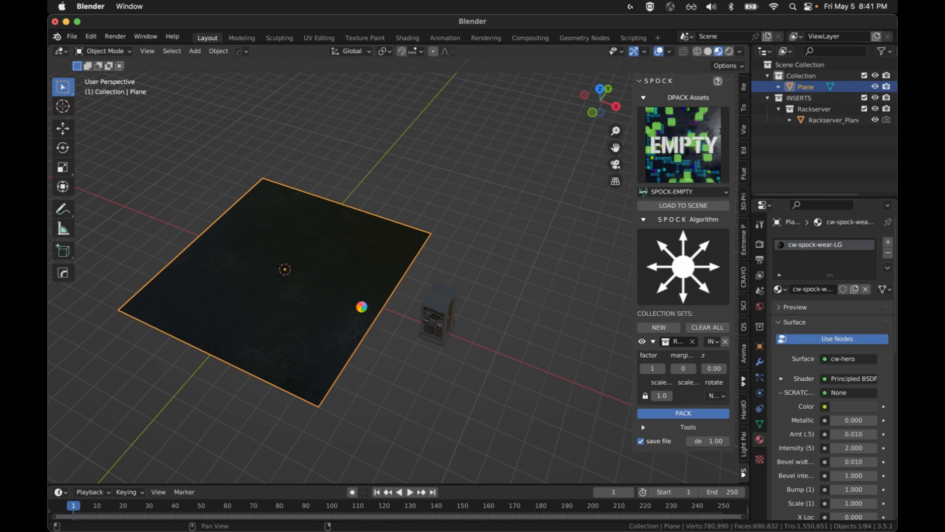
mouse_move(360, 393)
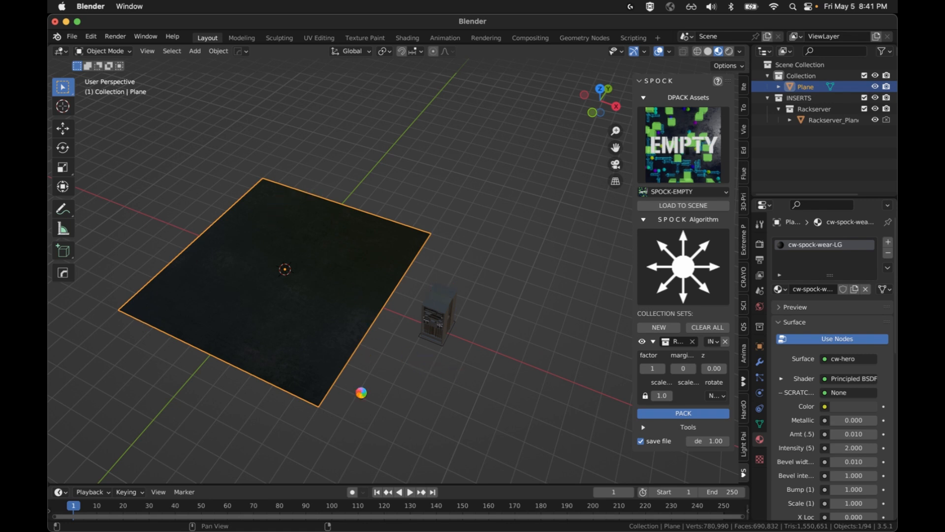
- Repack the rack servers across the plane with the margin widened to 50
left_click(682, 412)
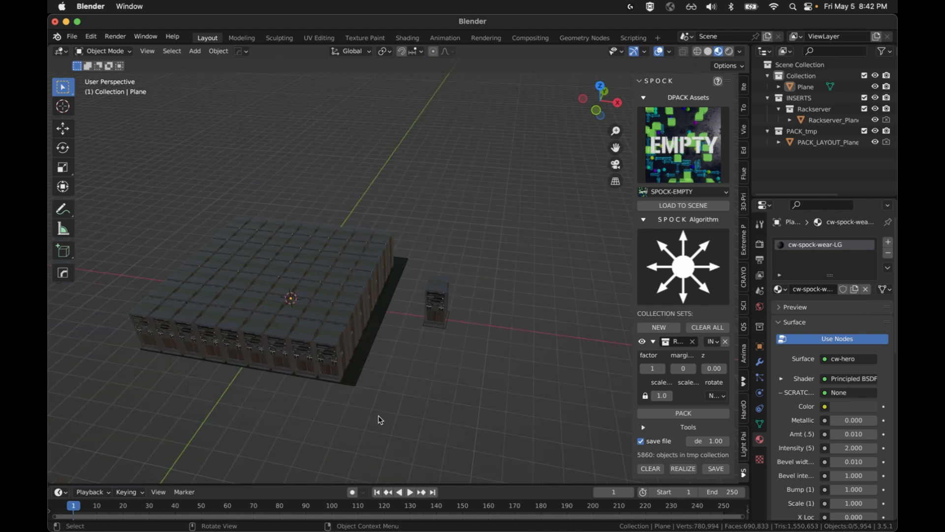
mouse_move(586, 354)
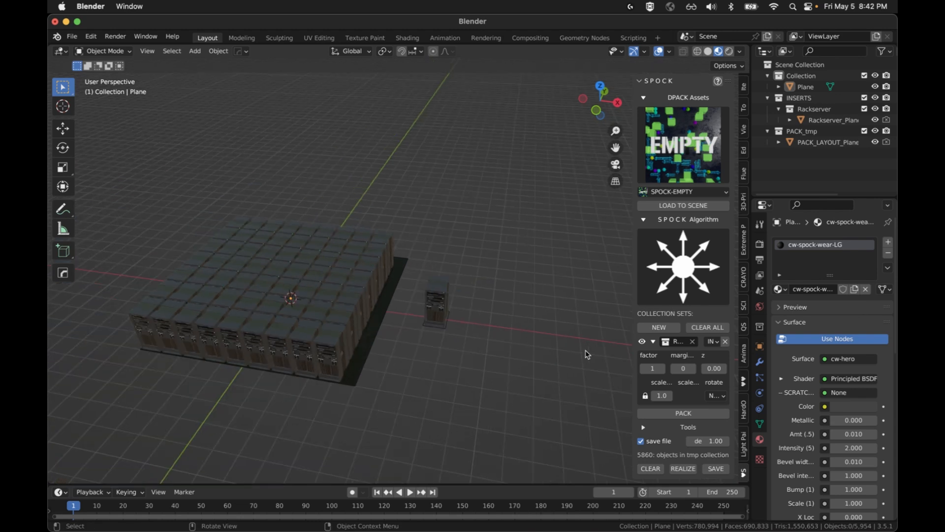
left_click(681, 368)
type("50")
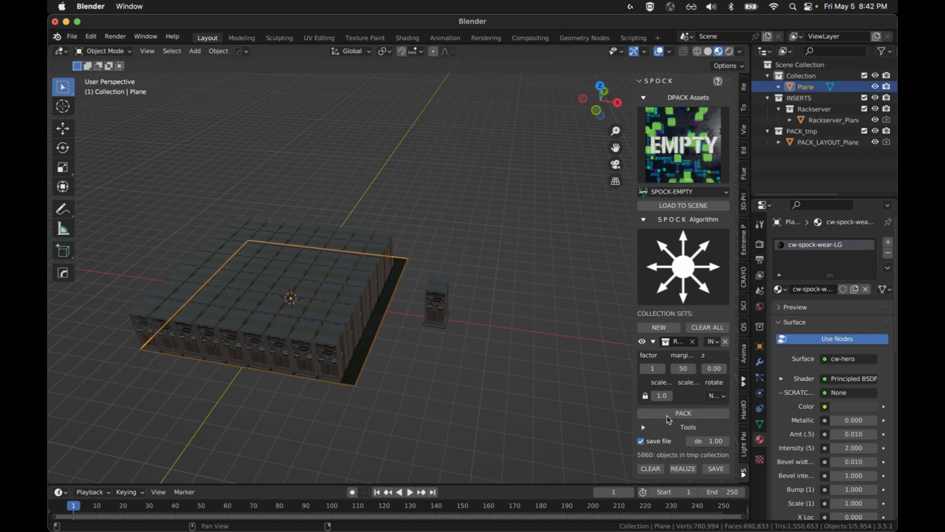
left_click(683, 413)
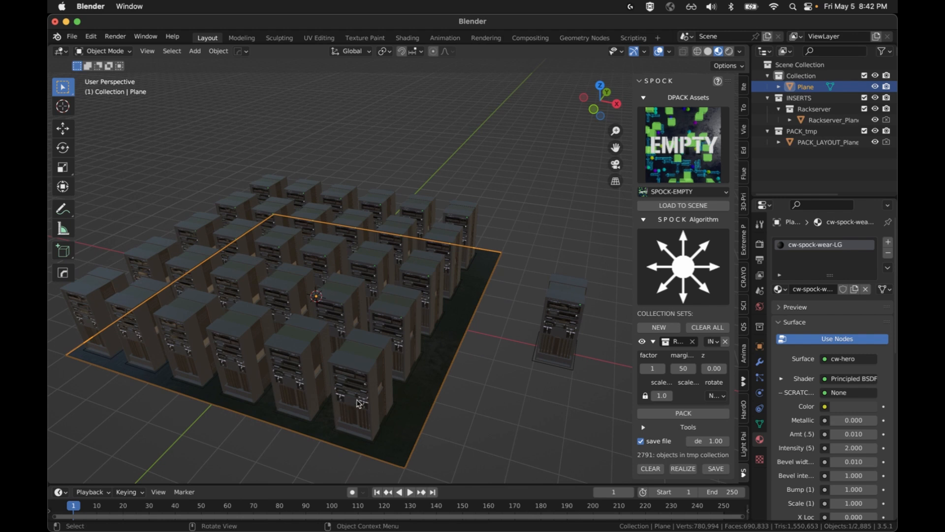
mouse_move(556, 297)
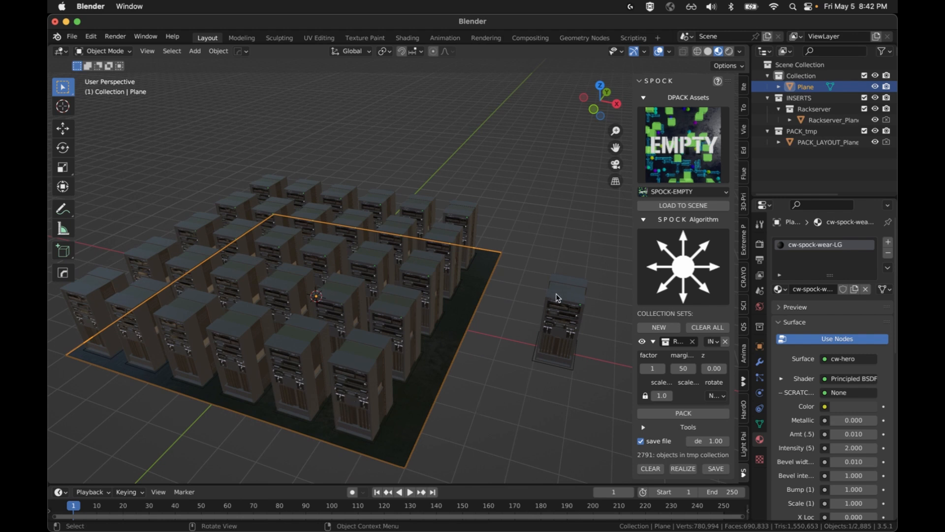
mouse_move(515, 292)
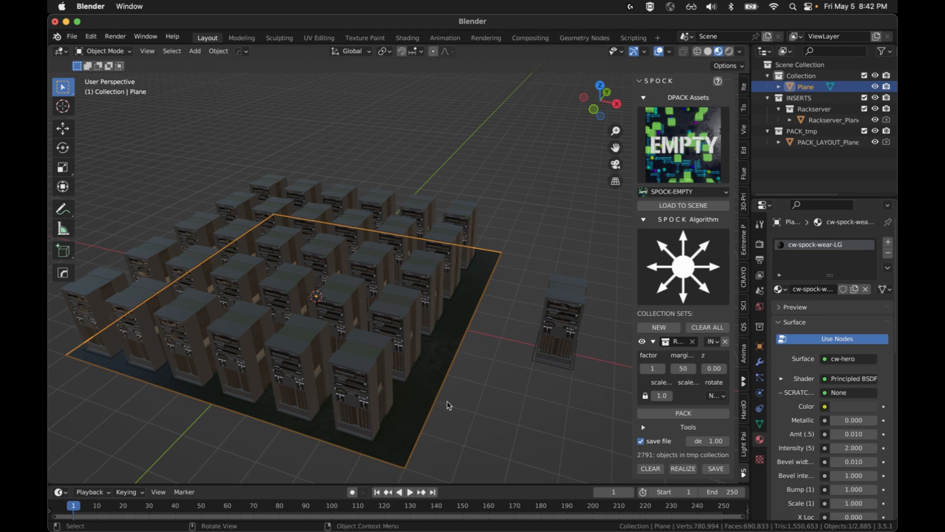
mouse_move(396, 234)
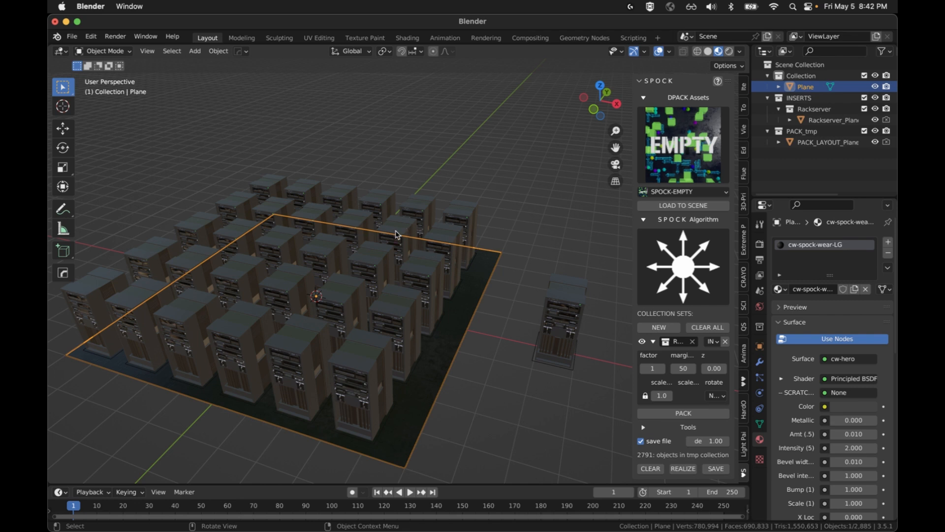
mouse_move(353, 408)
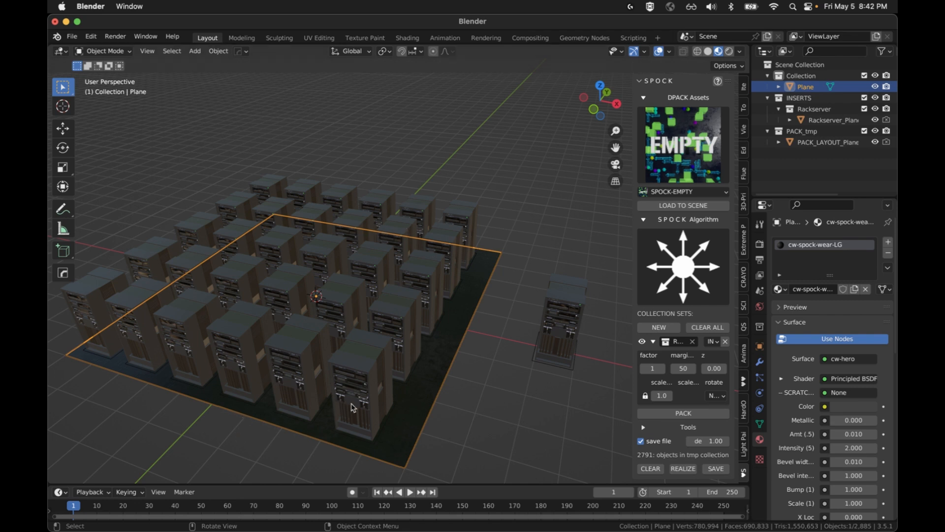
- Inspect the bezel, handles and front panel parts of the front rack server
left_click(352, 391)
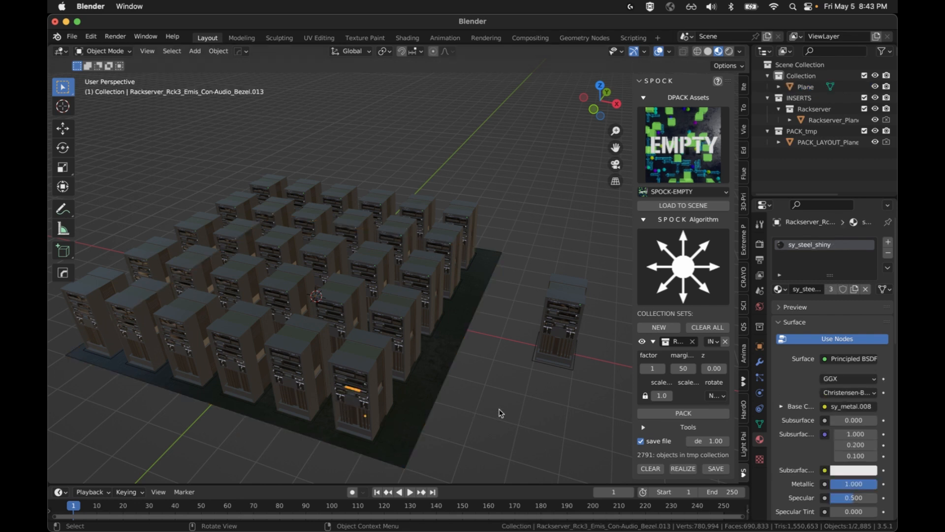
left_click(359, 413)
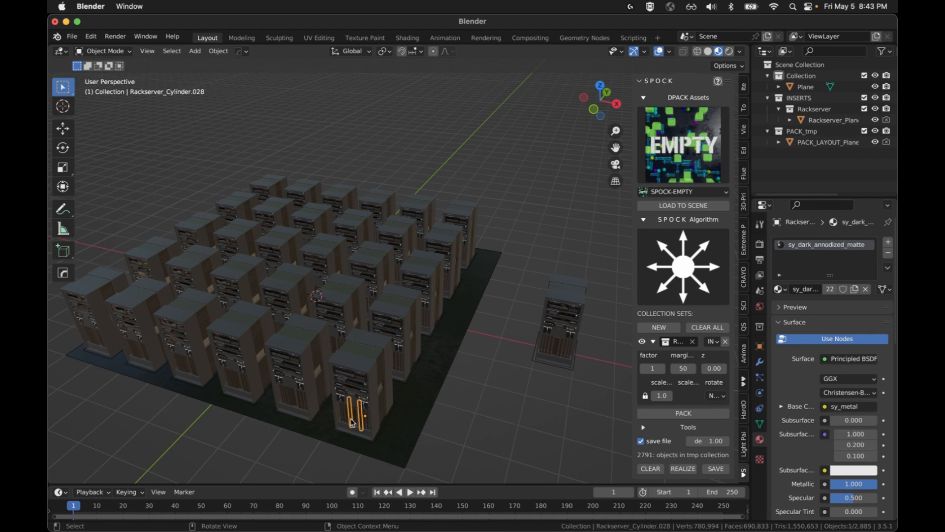
mouse_move(426, 392)
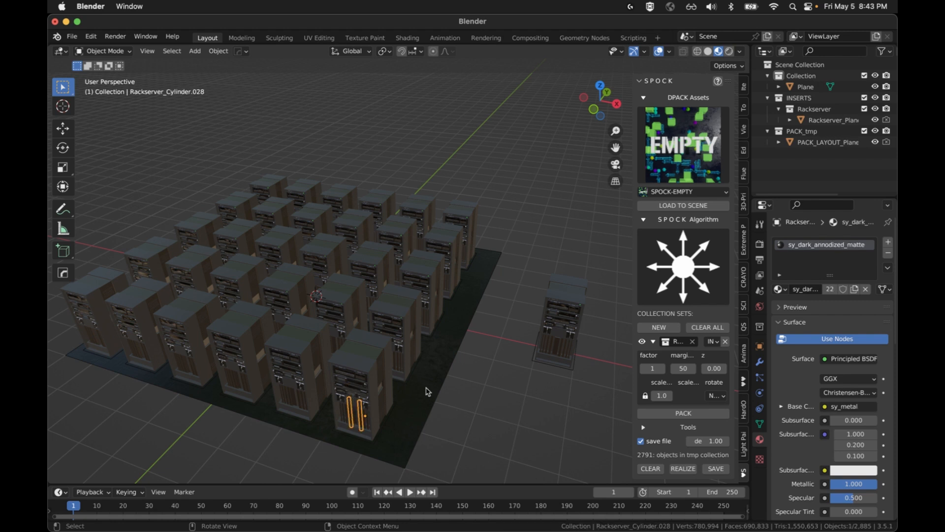
left_click(344, 374)
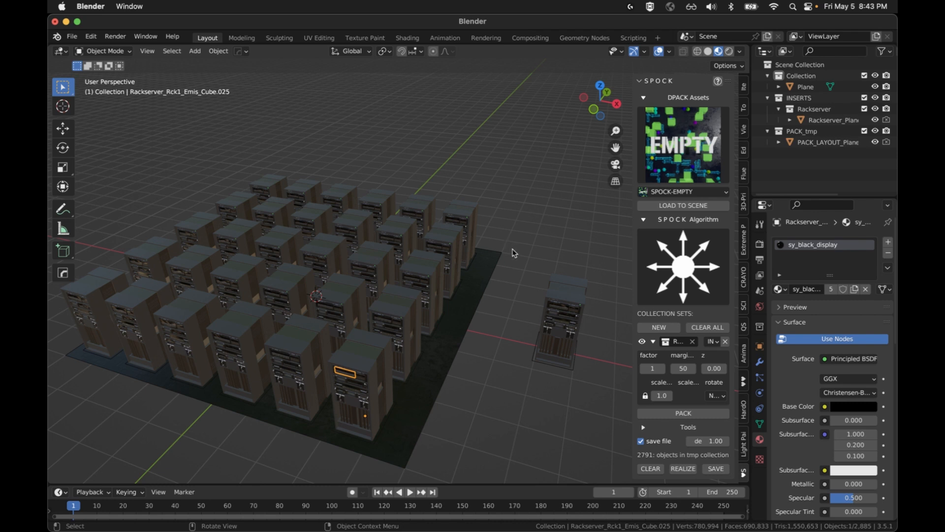
mouse_move(470, 485)
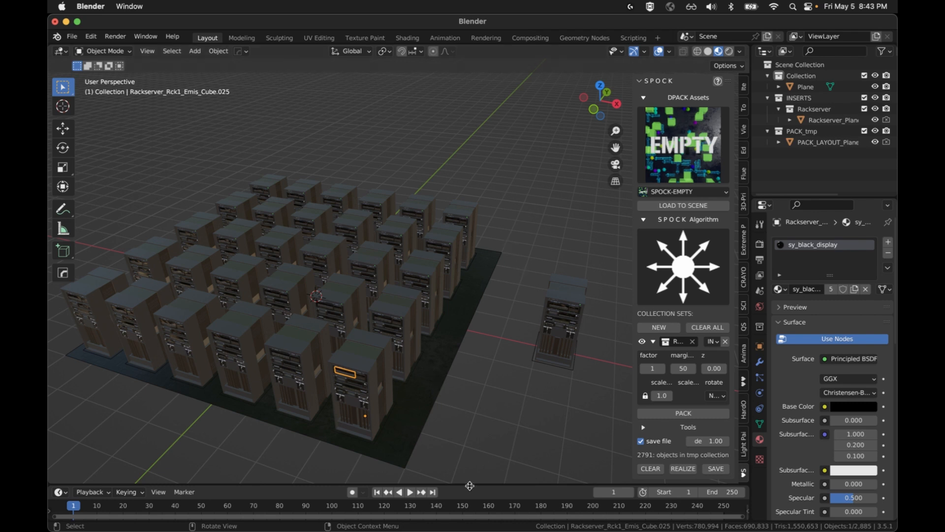
mouse_move(494, 393)
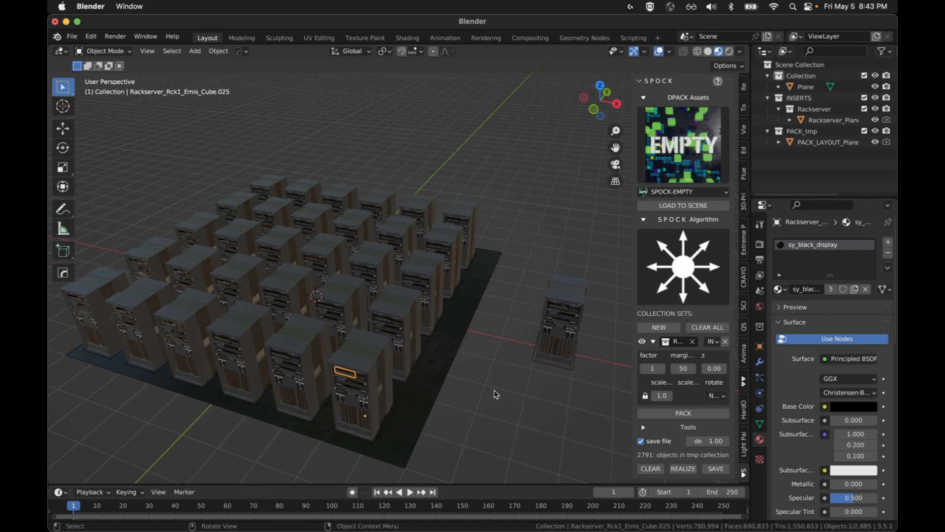
mouse_move(297, 414)
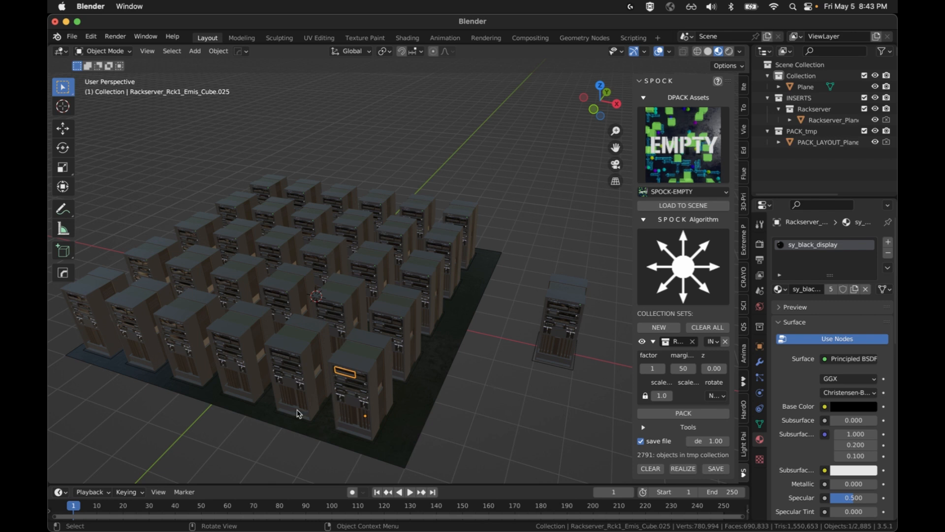
mouse_move(503, 408)
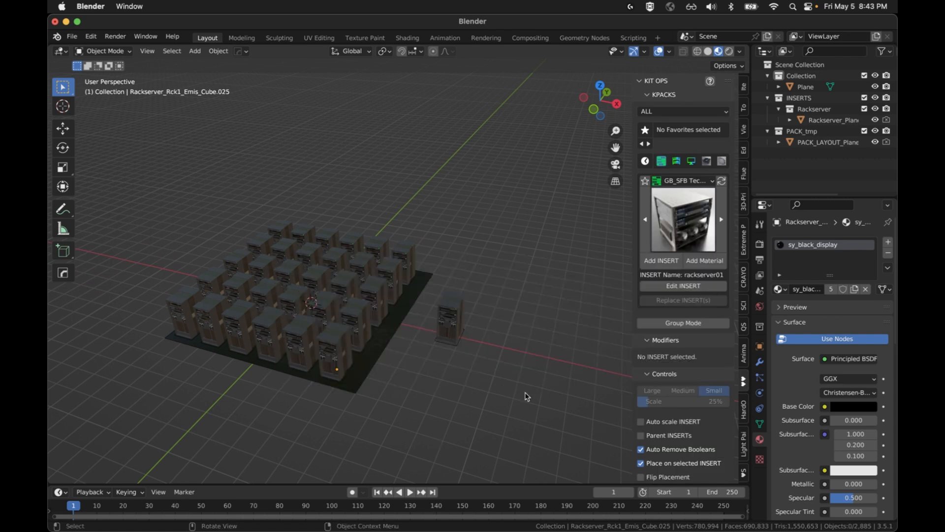
- Add the rackserver01 insert to the scene beside the original rack server
left_click(499, 346)
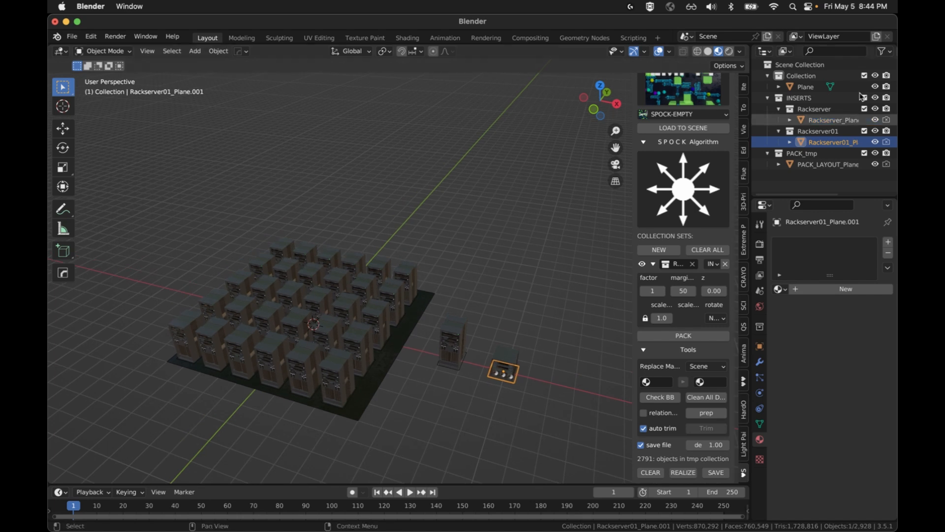
mouse_move(452, 404)
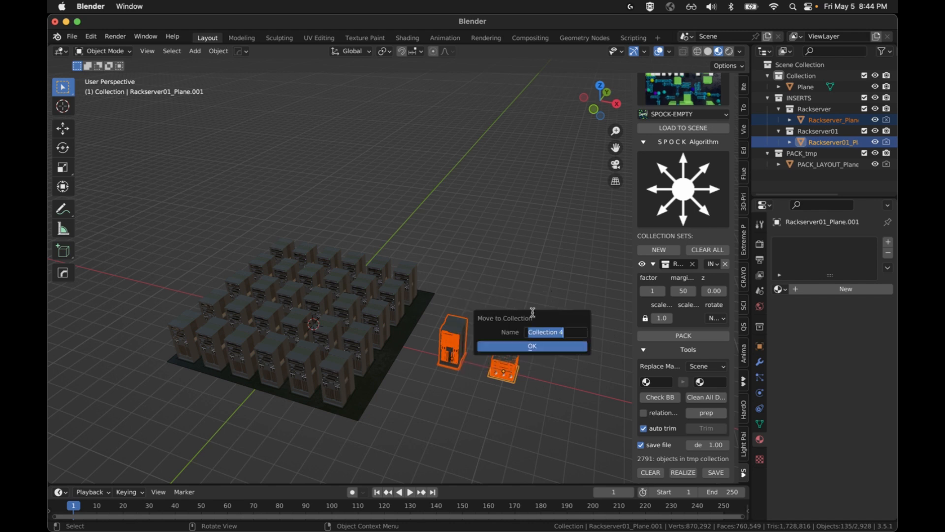
- Move both rack servers into a new 'servers' collection and make it the collection set to pack
type("servers")
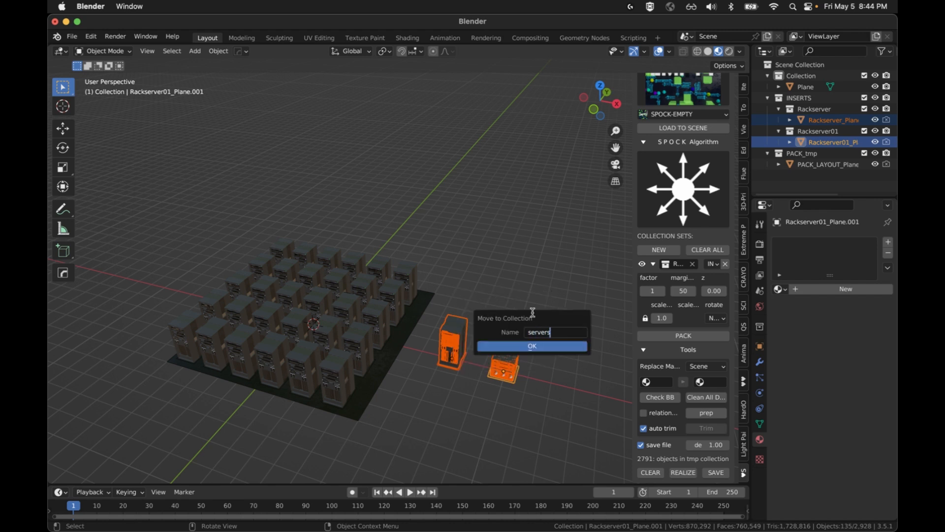
left_click(531, 345)
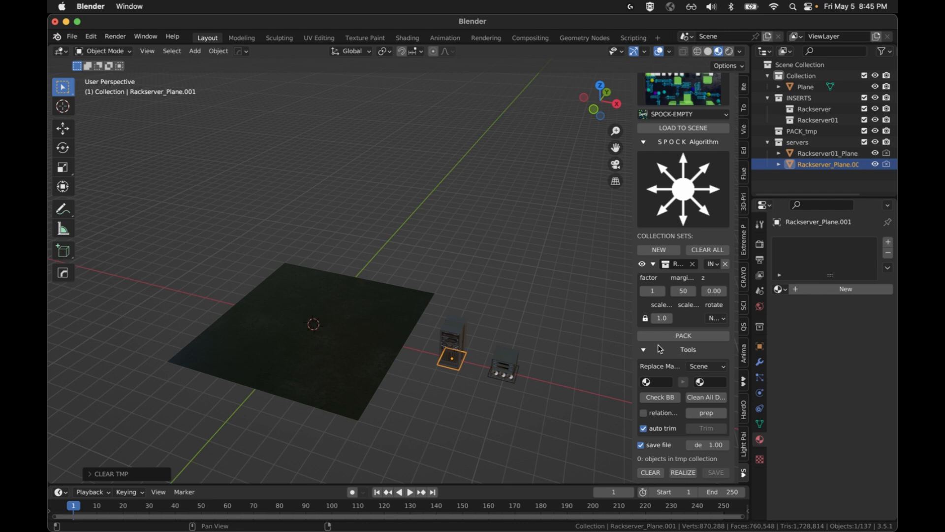
left_click(692, 264)
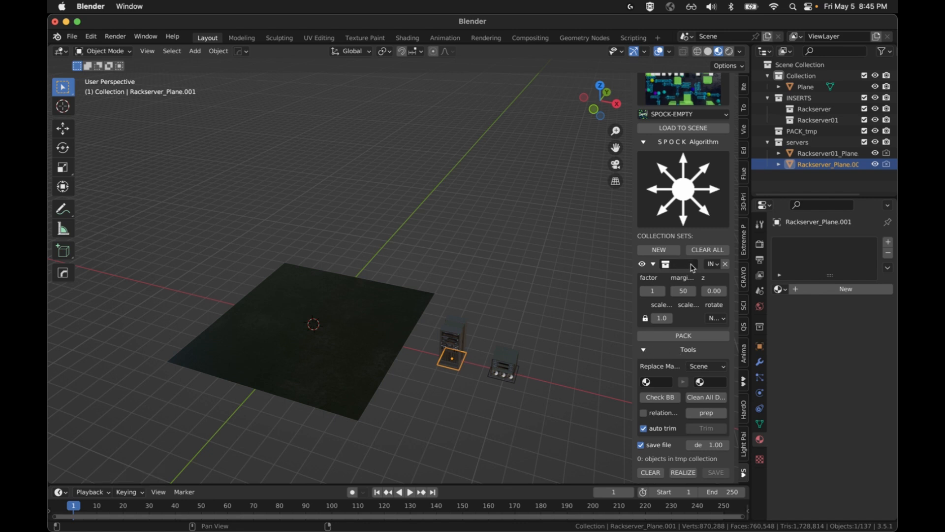
left_click(681, 264)
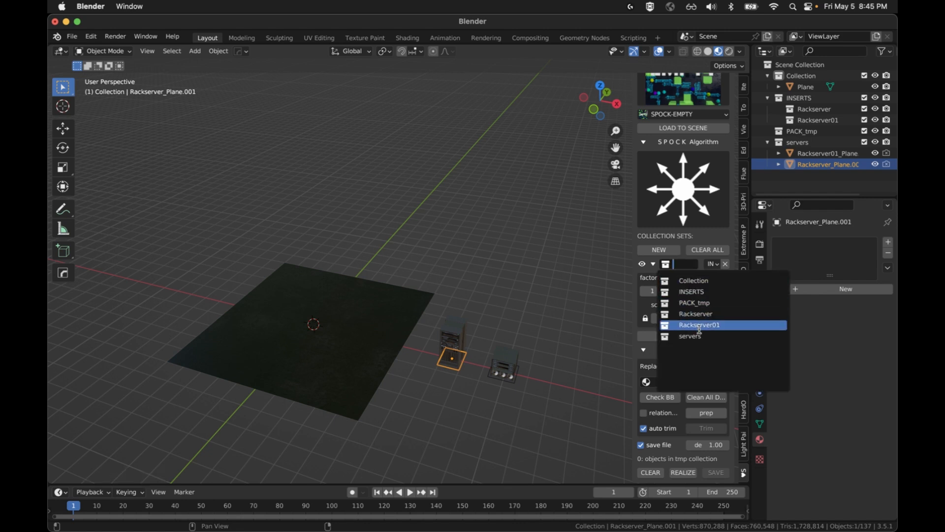
left_click(689, 335)
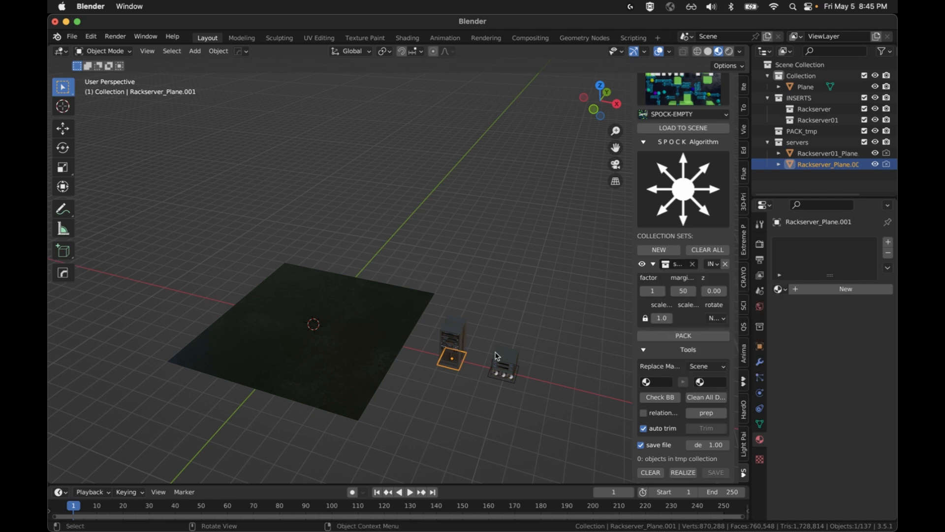
mouse_move(627, 310)
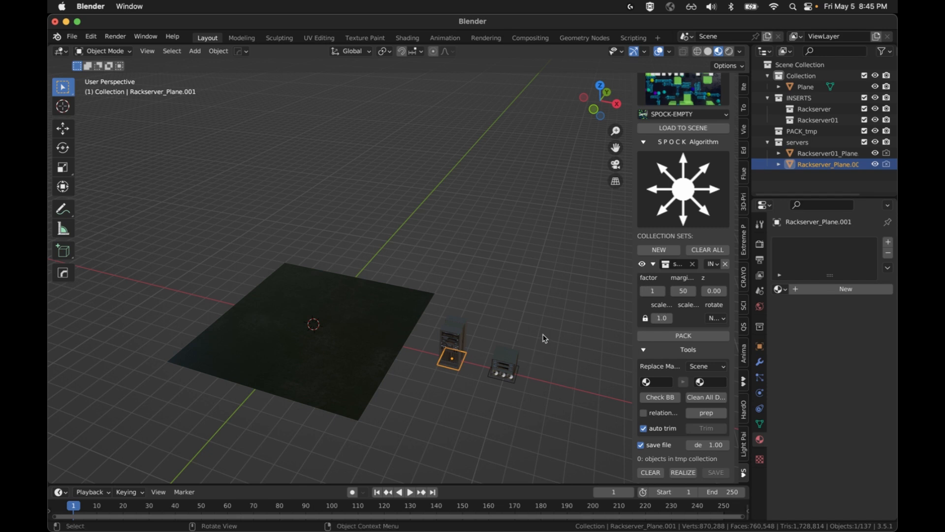
mouse_move(721, 390)
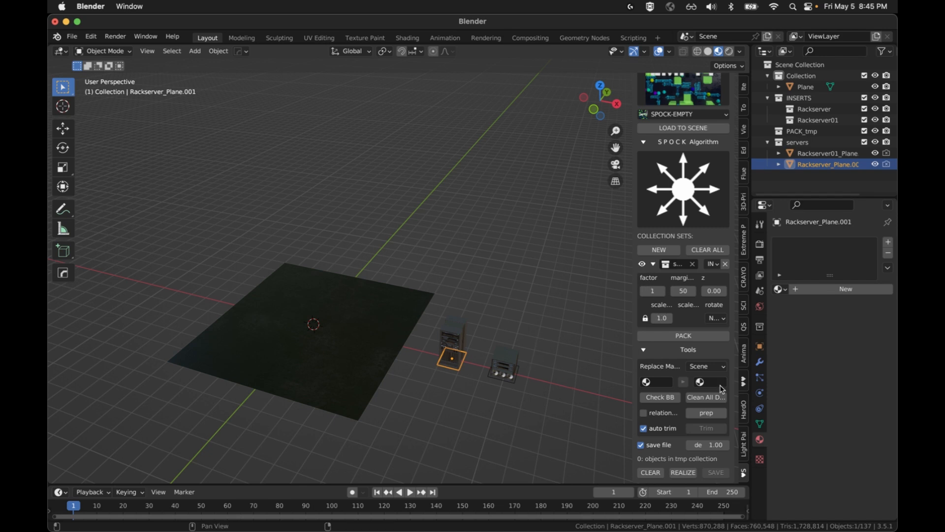
mouse_move(643, 355)
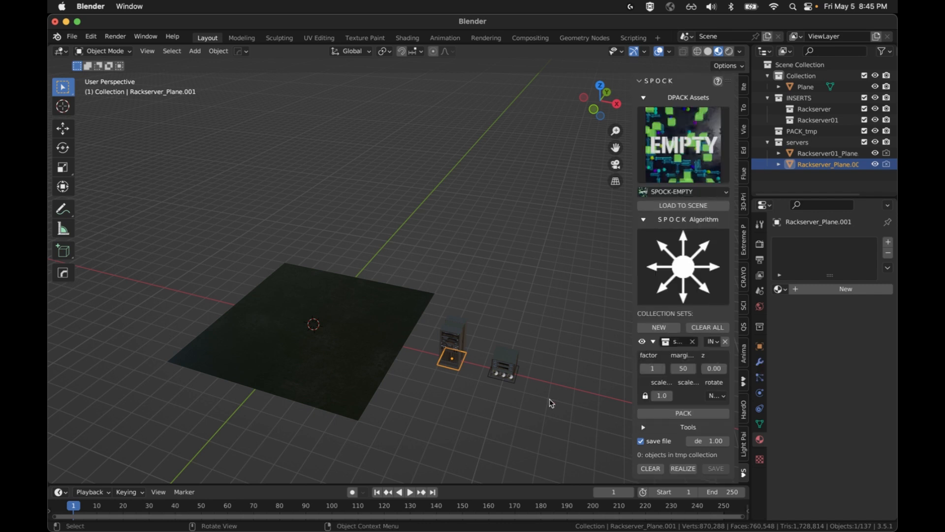
mouse_move(473, 422)
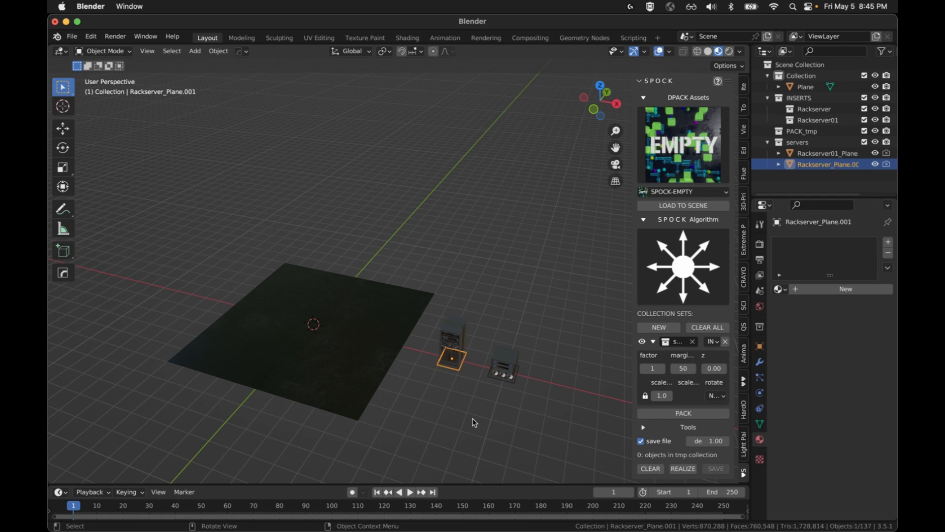
- Run trial packs of the servers collection over the plane, then clear the pack
left_click(805, 87)
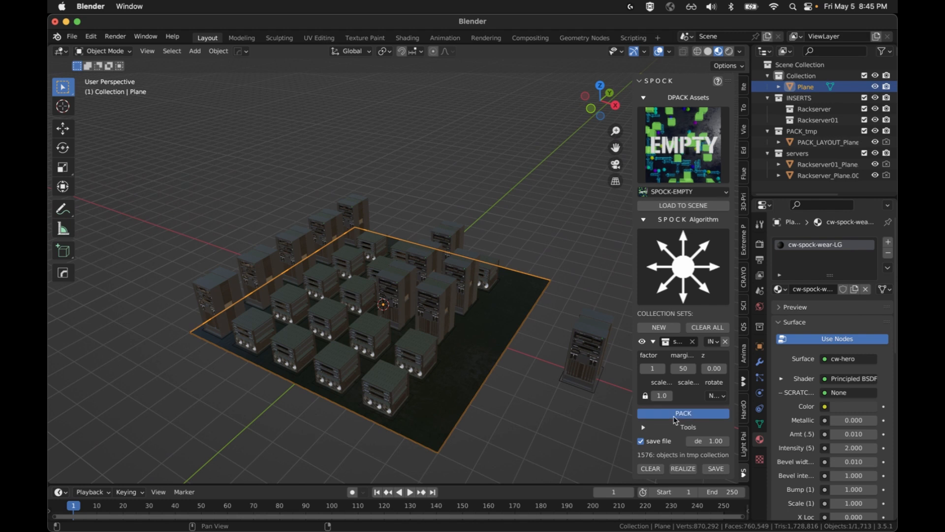
left_click(683, 412)
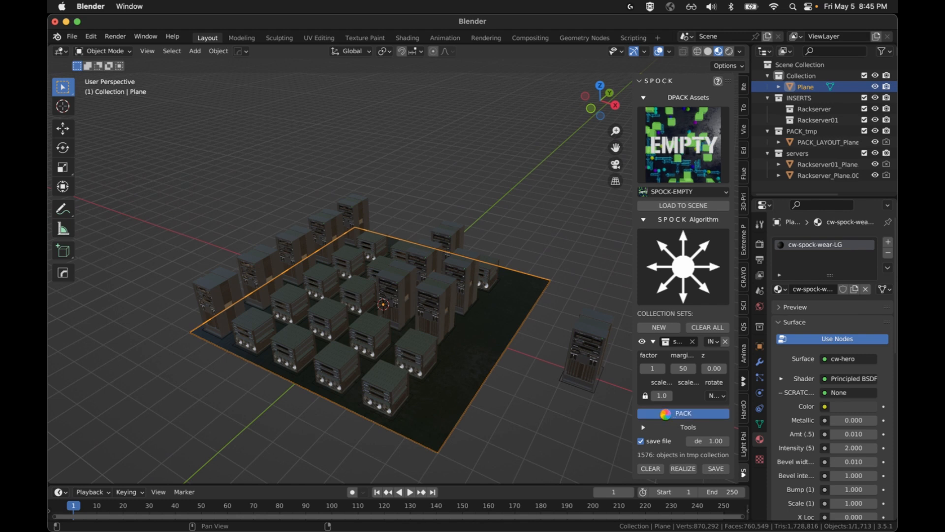
left_click(683, 413)
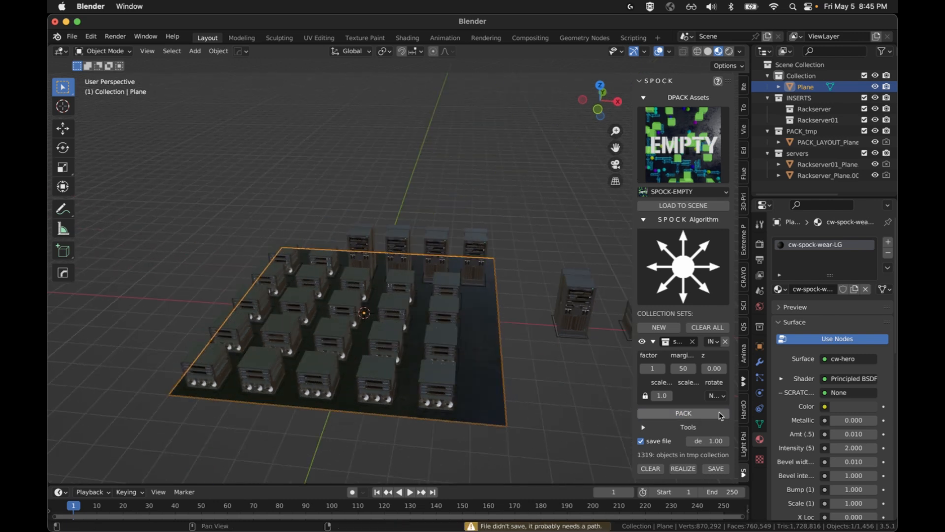
left_click(684, 413)
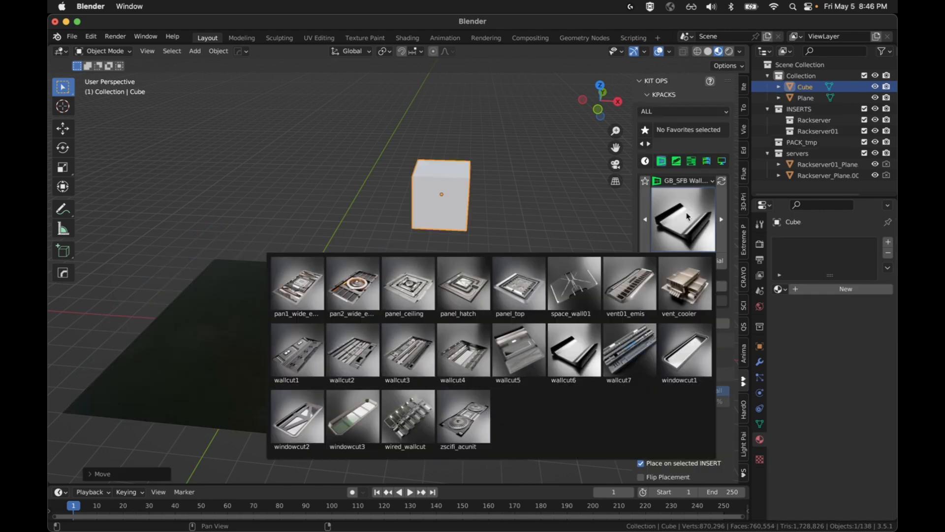
- Add the pan2_wide_emis panel insert from KIT OPS onto the cube
left_click(353, 285)
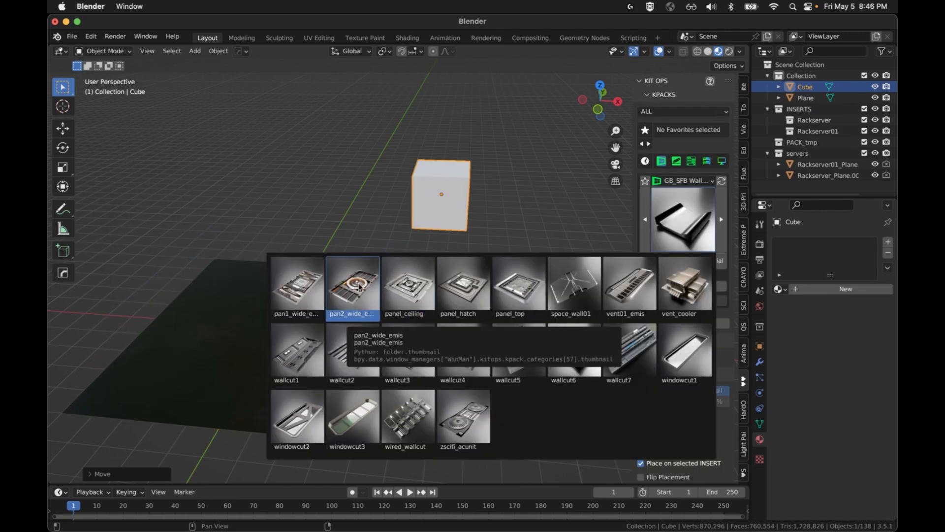
left_click(353, 283)
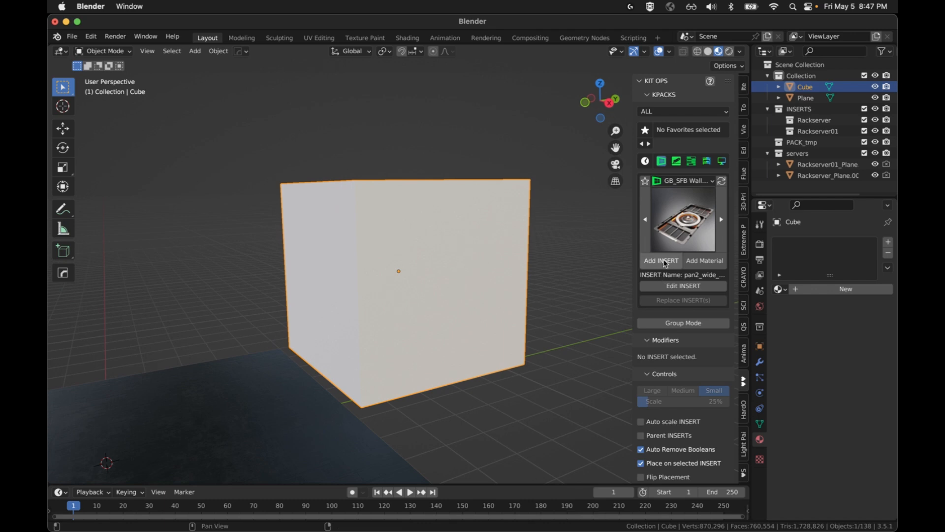
left_click(660, 260)
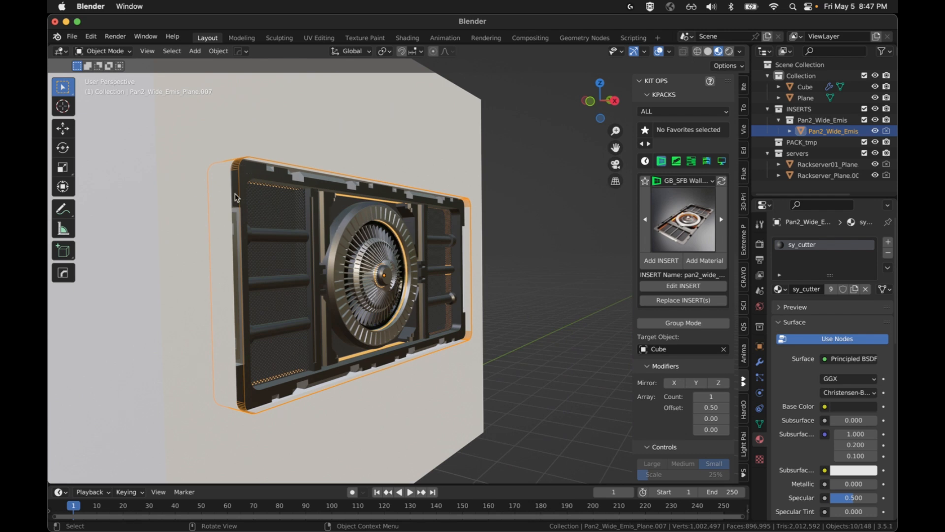
mouse_move(490, 311)
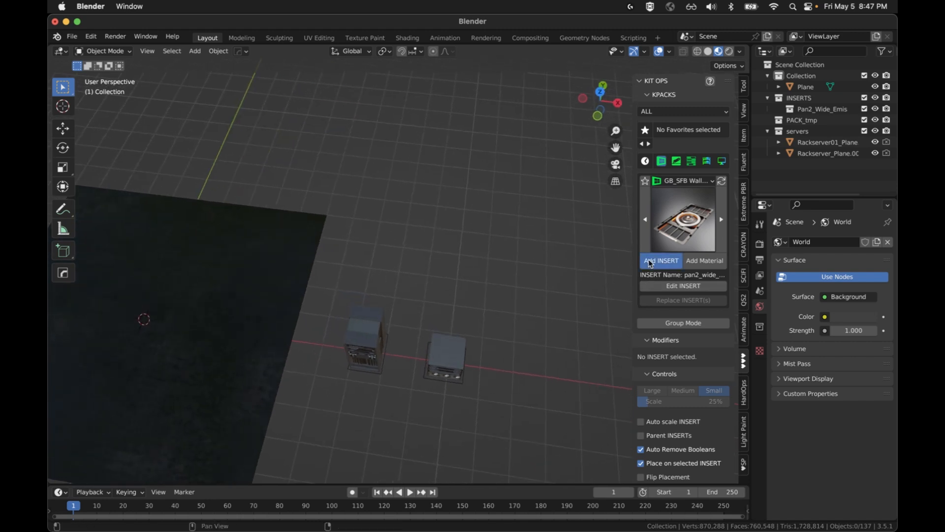
- Place a standalone pan2_wide_emis panel insert flat on the grid
left_click(660, 260)
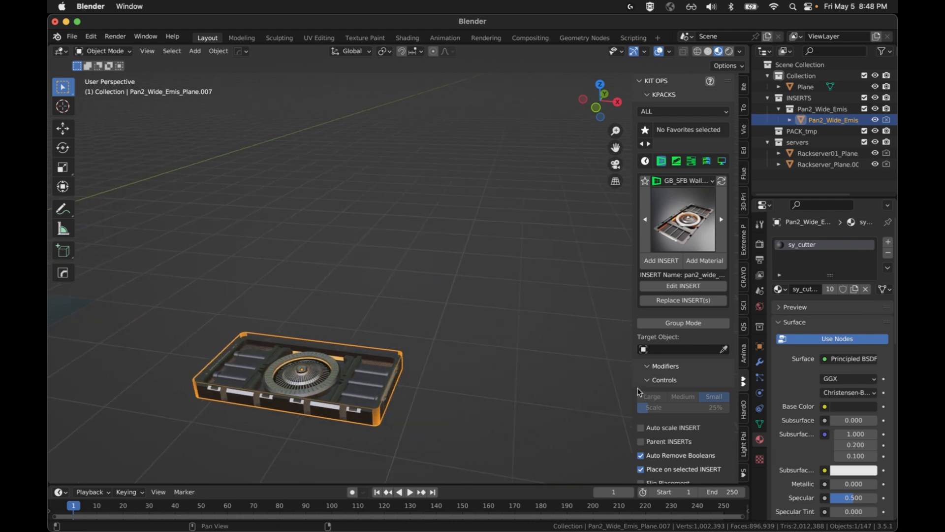
scroll("down", 3)
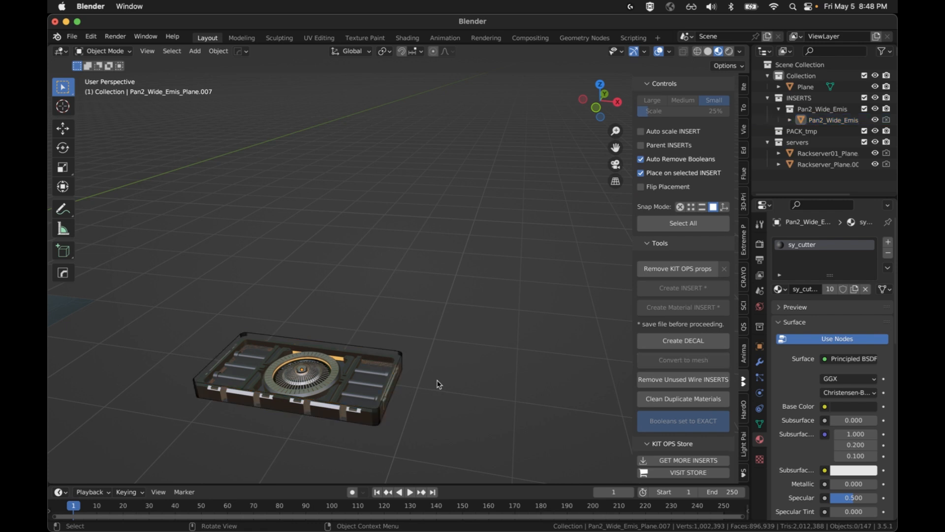
mouse_move(533, 479)
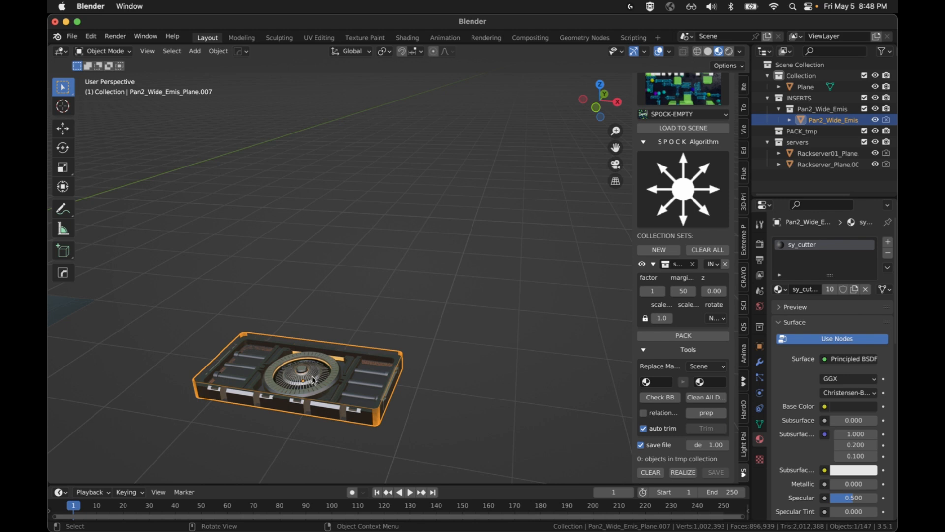
- Prep the panel insert and pack it in a dense grid with margin 5 across the plane
left_click(308, 371)
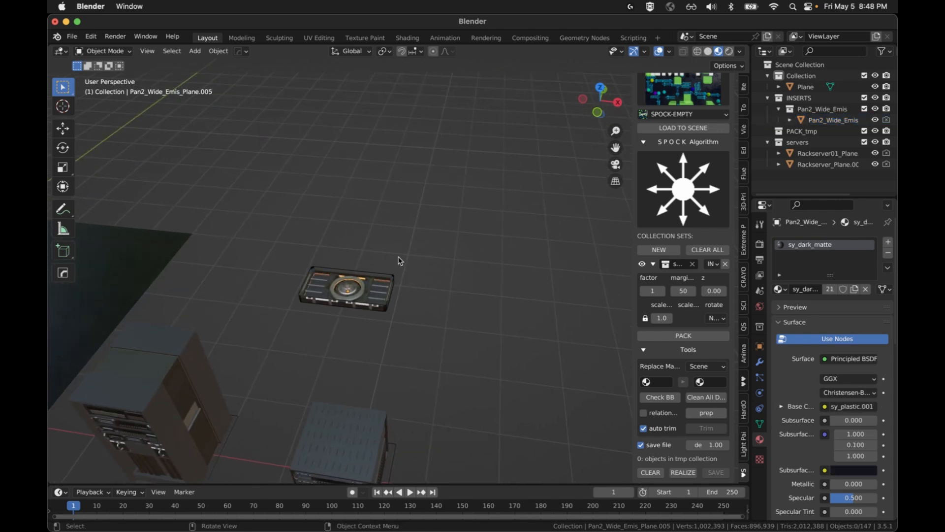
left_click(348, 288)
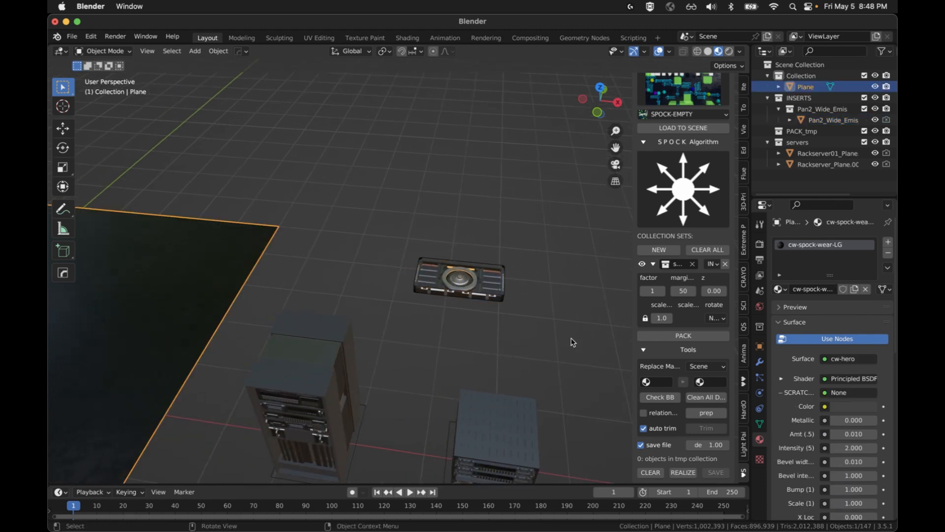
left_click(683, 264)
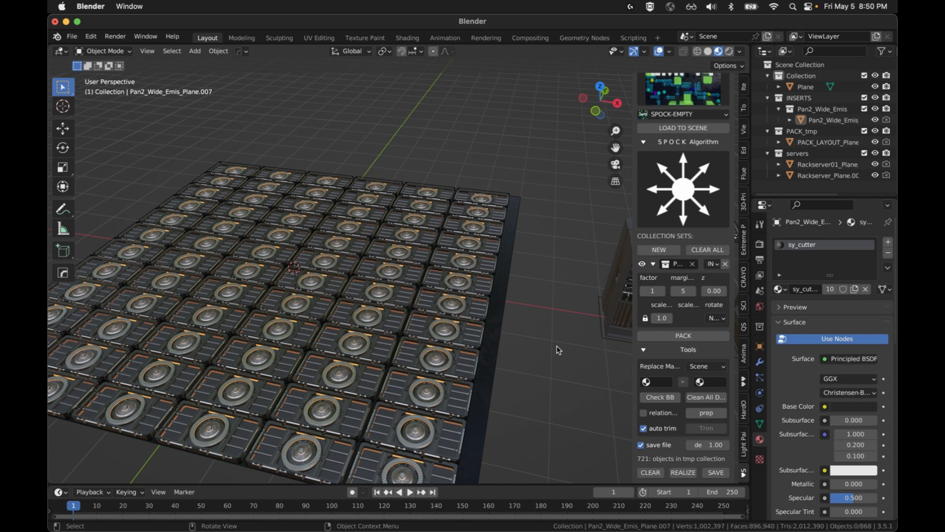
mouse_move(451, 327)
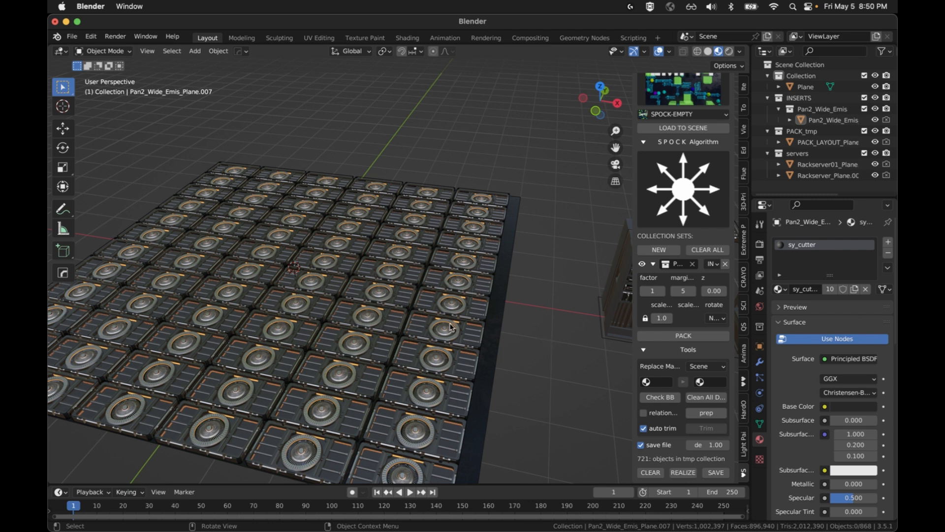
mouse_move(520, 476)
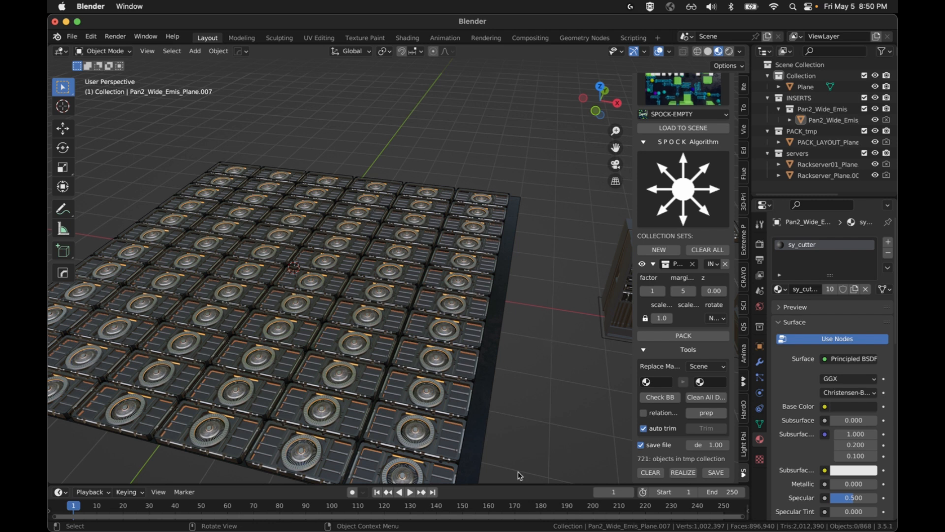
mouse_move(515, 460)
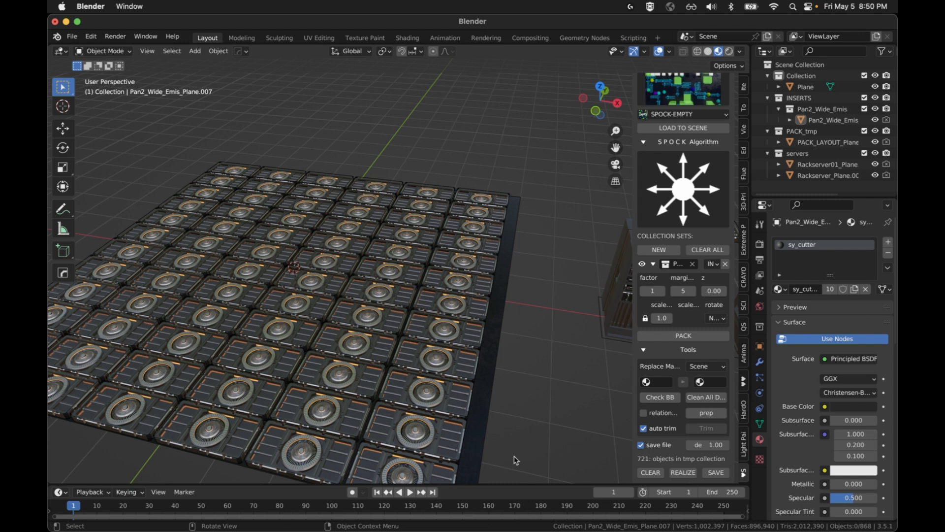